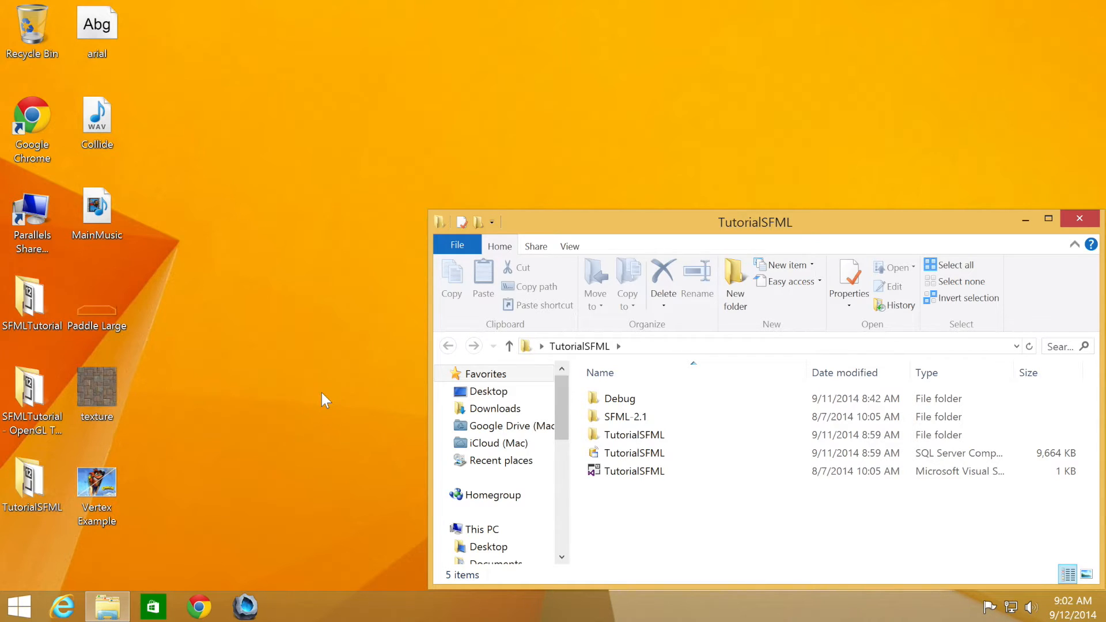
{"action": "mouse_move", "coordinate": [379, 438]}
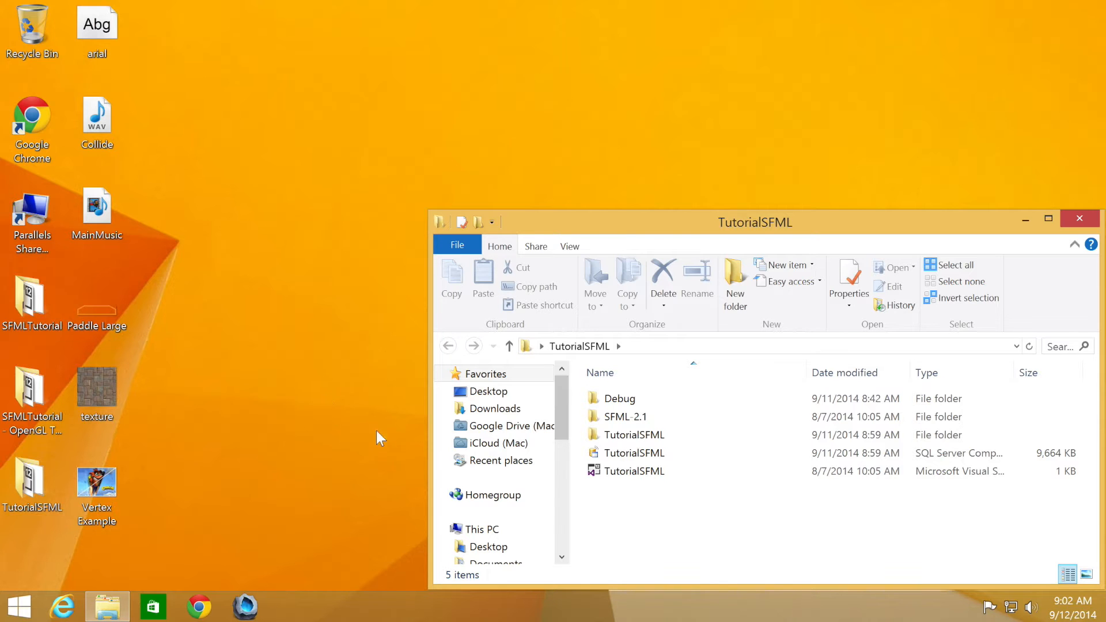
Step: Open the TutorialSFML solution in Visual Studio Express 2013
{"action": "left_click", "coordinate": [633, 470]}
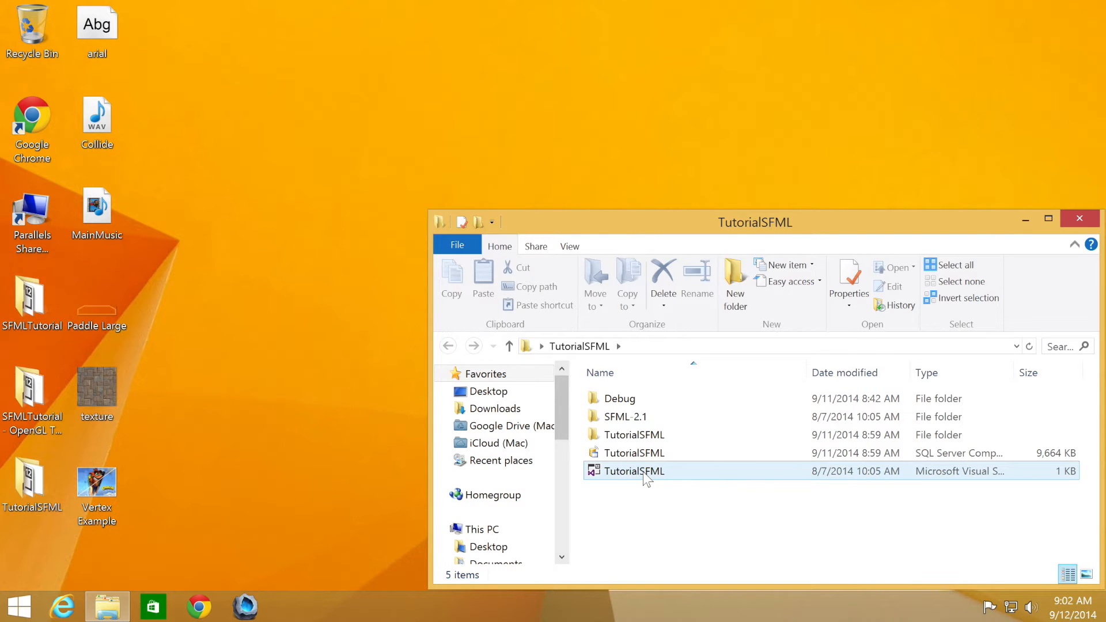
{"action": "double_click", "coordinate": [633, 470]}
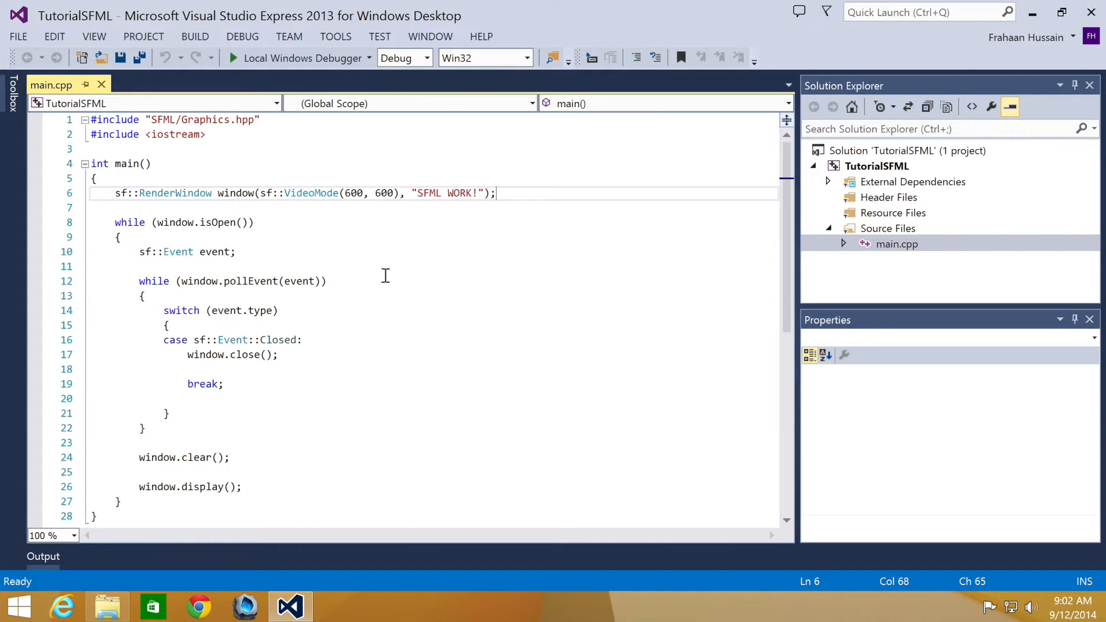
Step: Declare sf::Texture texture and check loadFromFile("Paddle Large.png") with a '// handle error' placeholder
{"action": "type", "text": "s"}
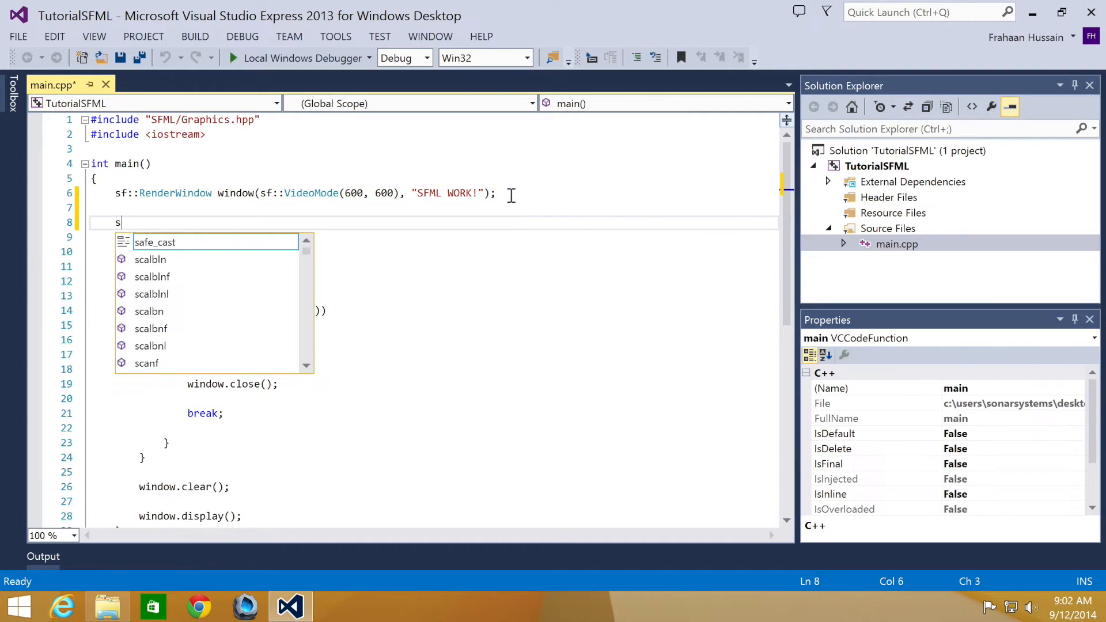
{"action": "type", "text": "f::t"}
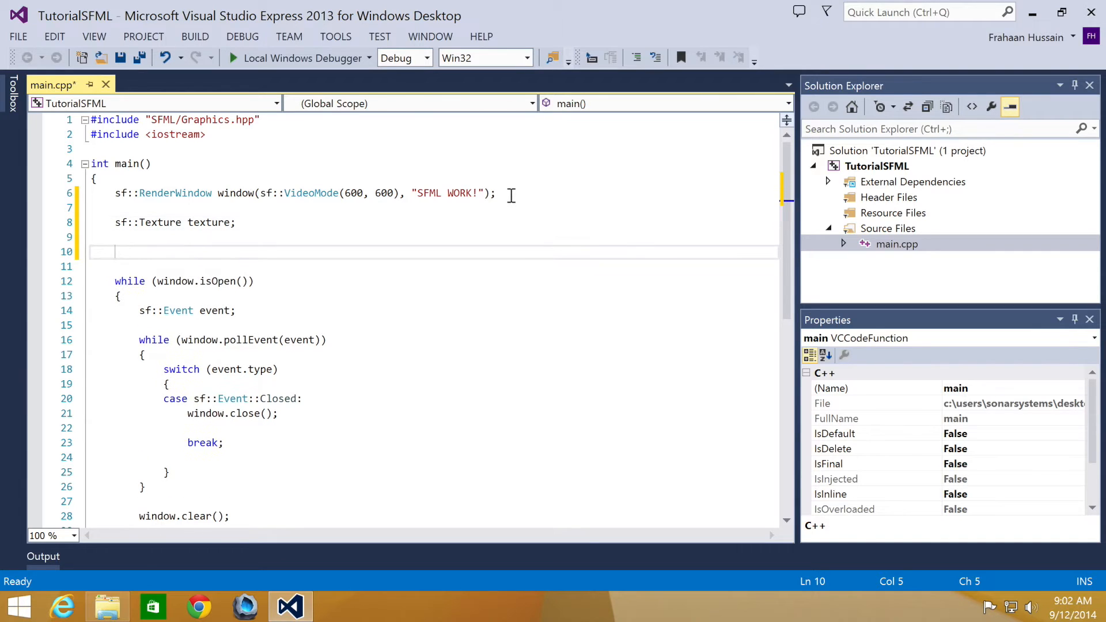
{"action": "type", "text": "if ("}
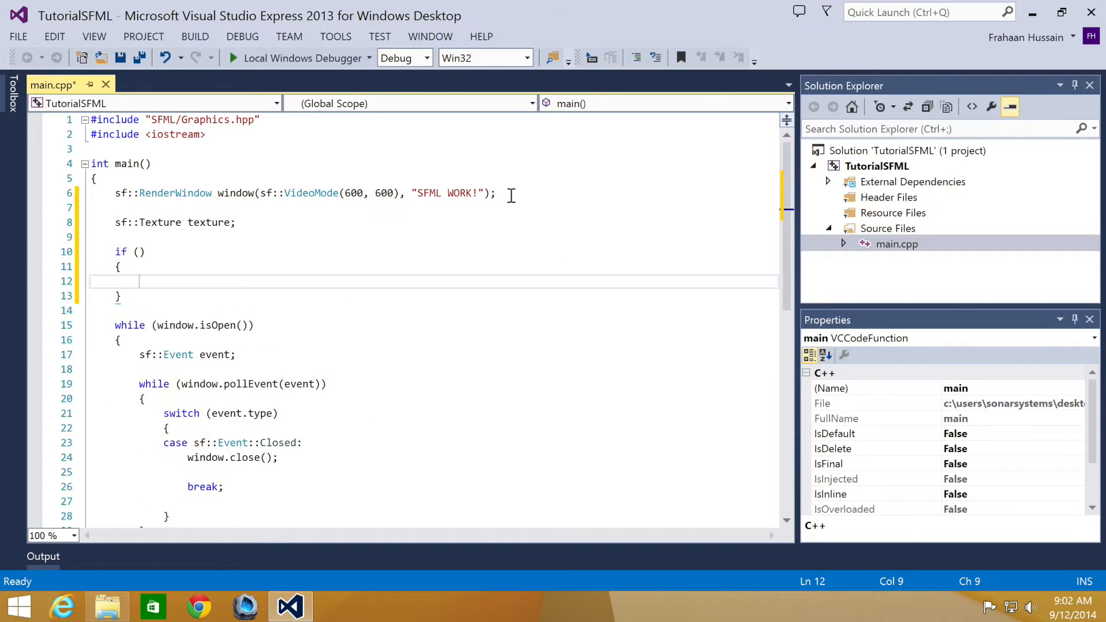
{"action": "type", "text": "!"}
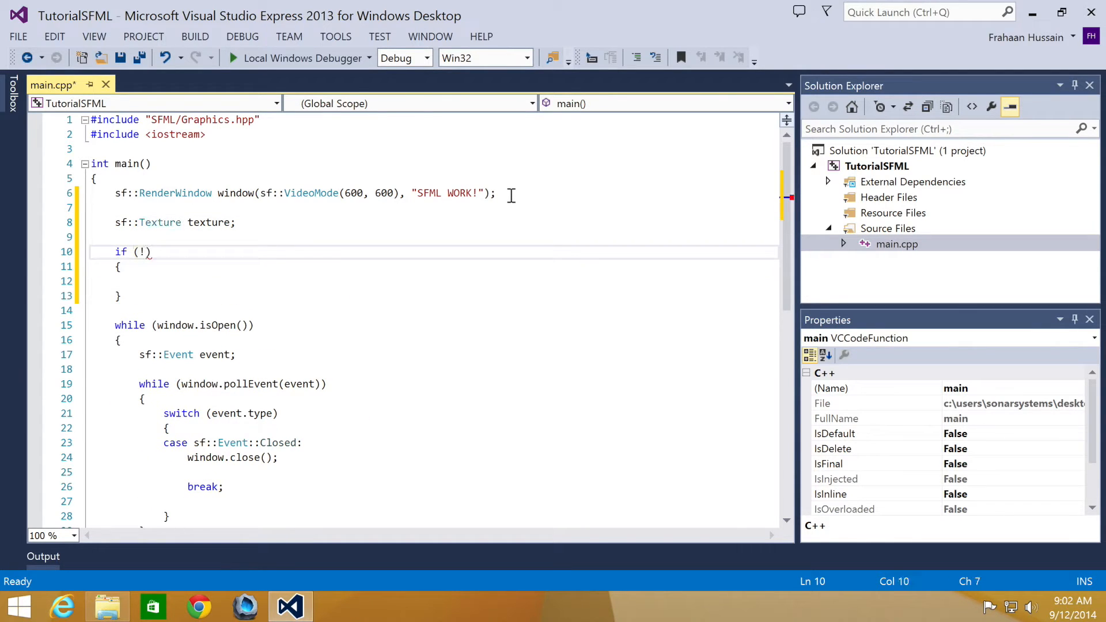
{"action": "type", "text": "texture.loadFromFile(\"Paddle"}
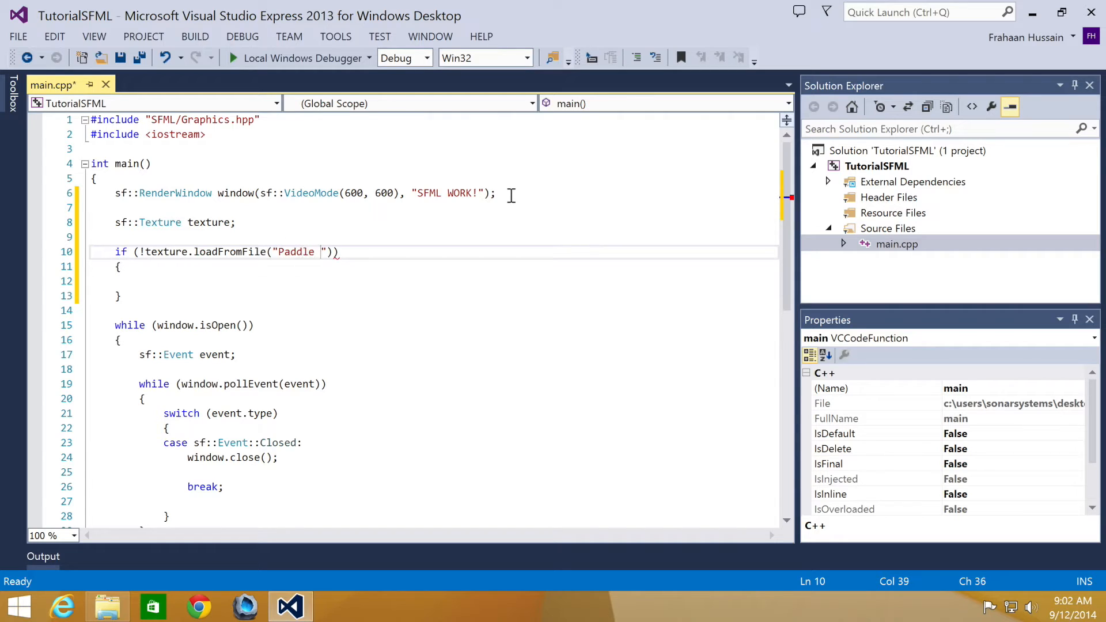
{"action": "type", "text": "Large.png"}
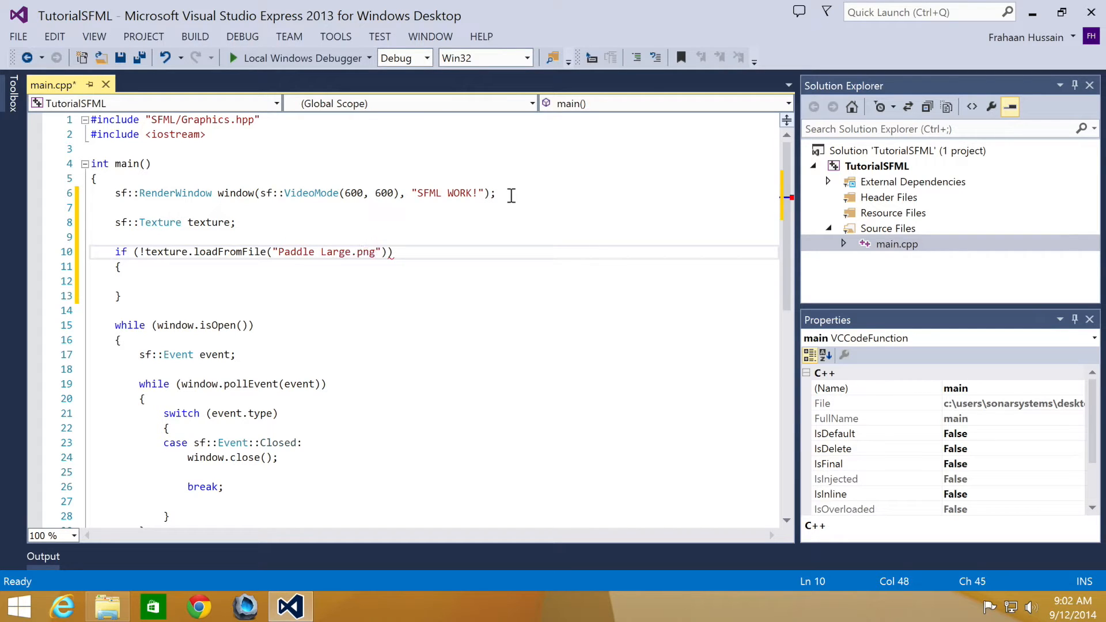
{"action": "type", "text": "// e"}
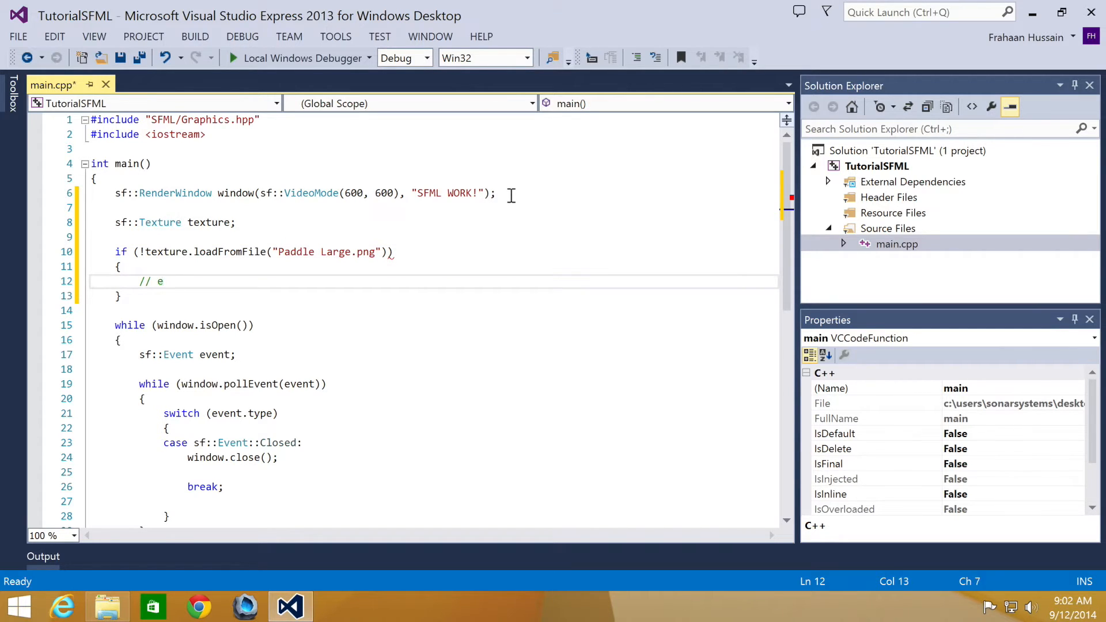
{"action": "key", "text": "Backspace"}
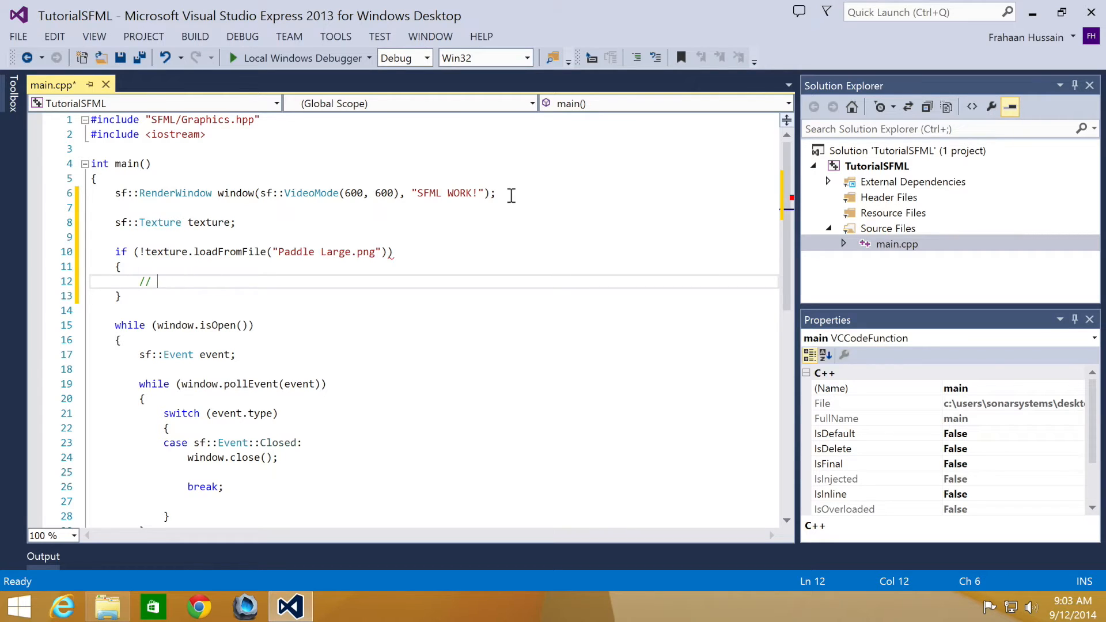
{"action": "type", "text": "handle error"}
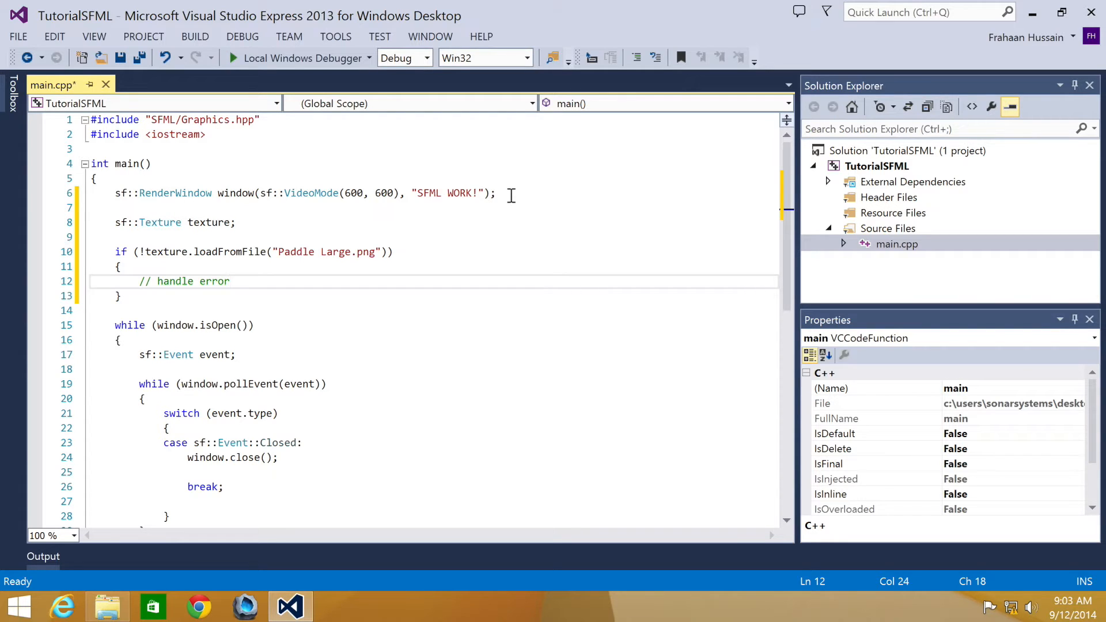
{"action": "left_click", "coordinate": [230, 281]}
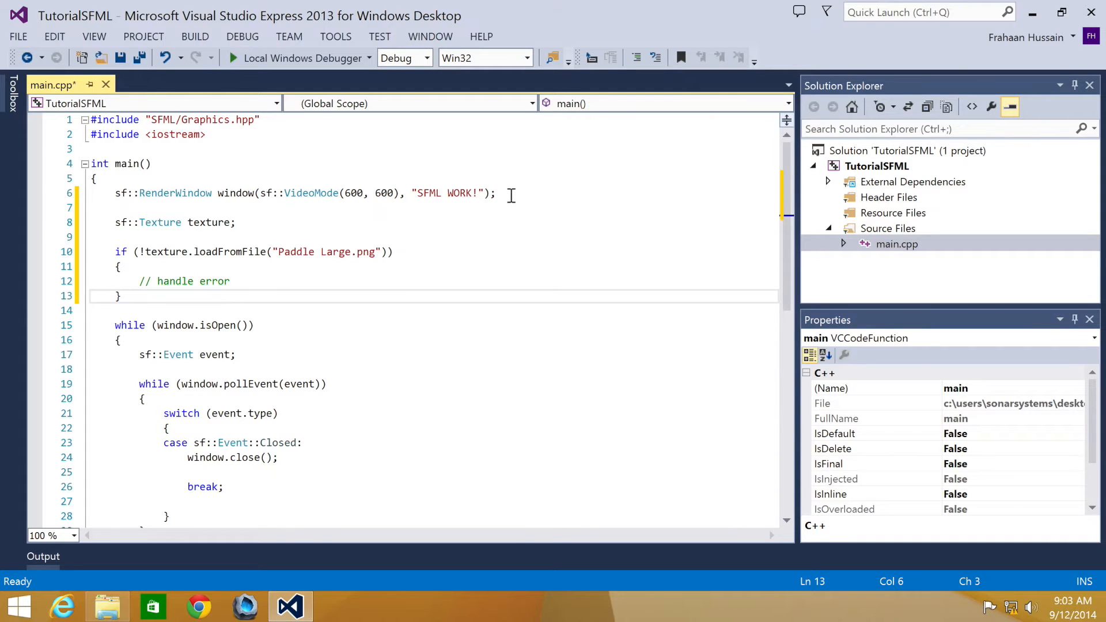
Step: Declare sf::Sprite sprite and assign it the paddle texture via setTexture
{"action": "type", "text": "sf::s"}
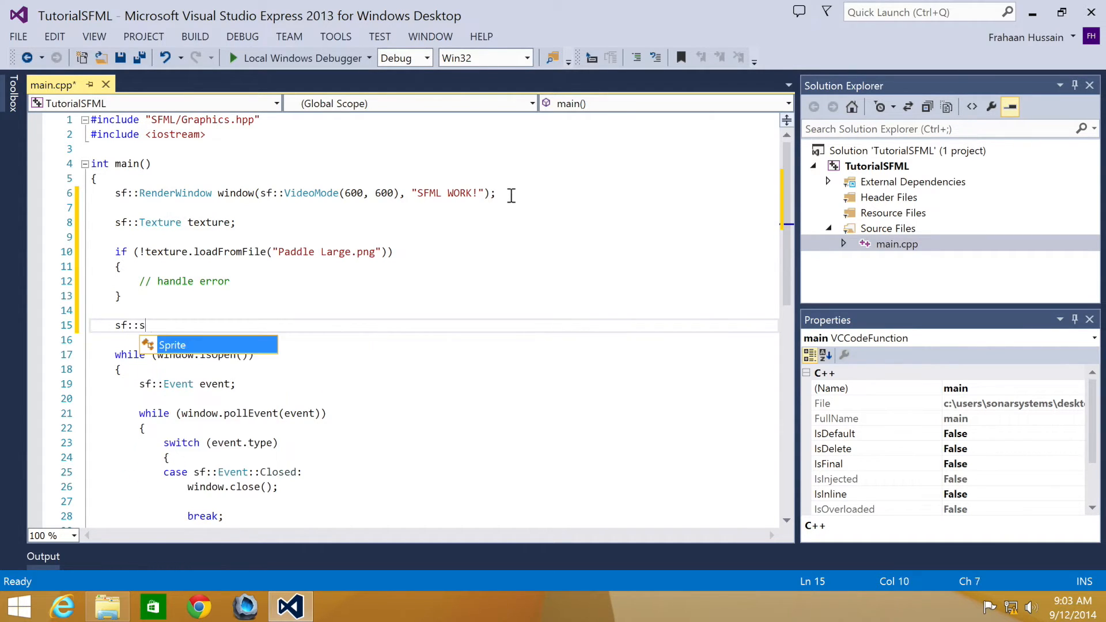
{"action": "type", "text": "Sprite spr"}
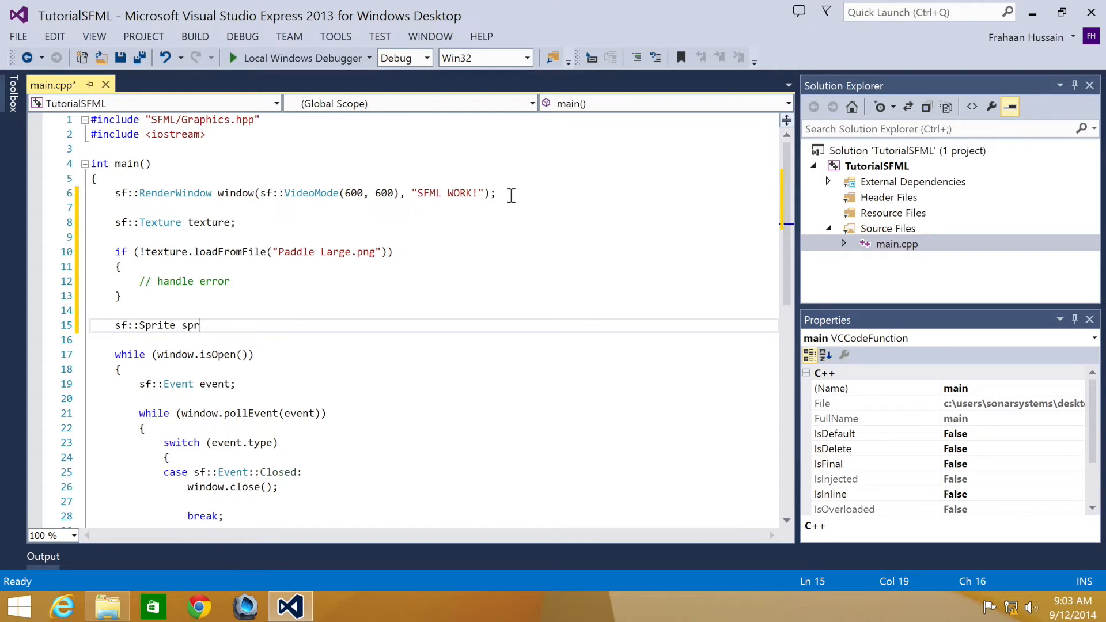
{"action": "type", "text": "ite;"}
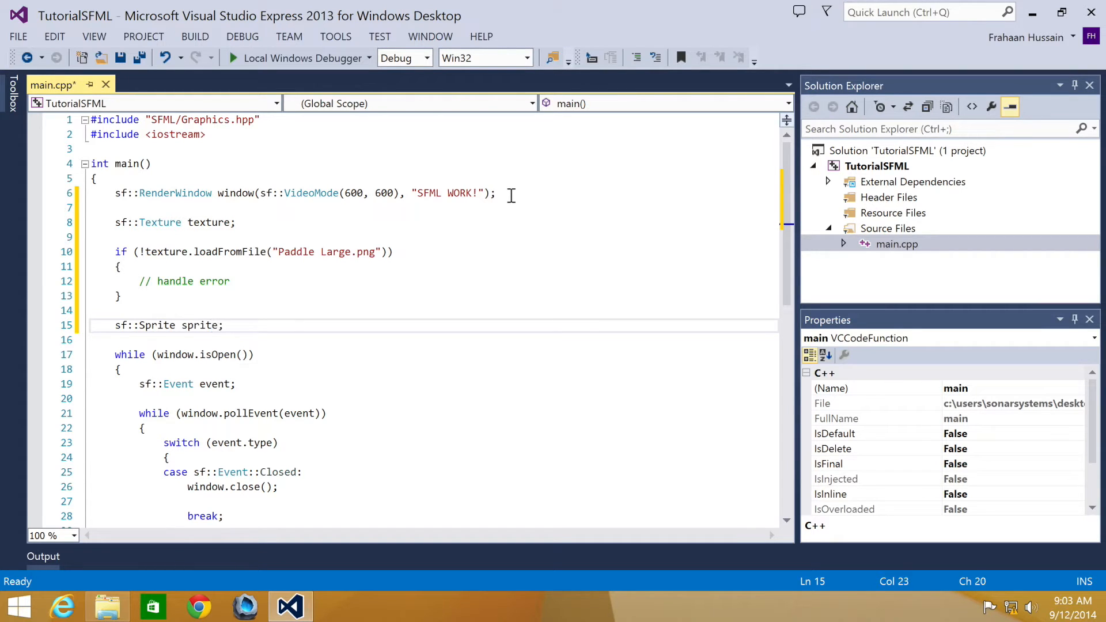
{"action": "type", "text": "sprite.setTexture();"}
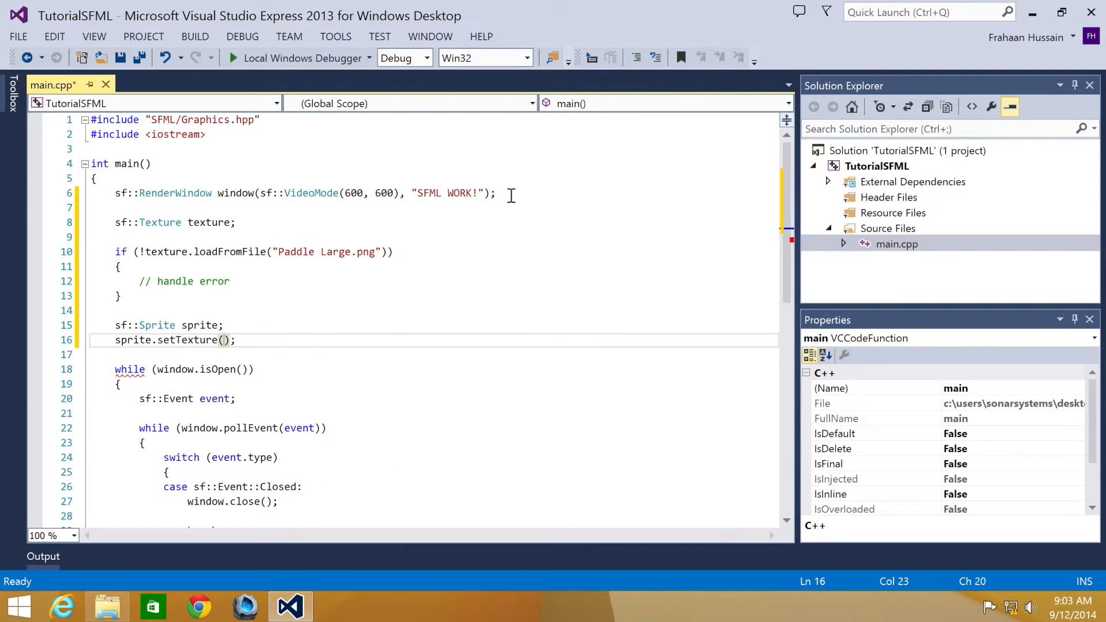
{"action": "type", "text": "texture"}
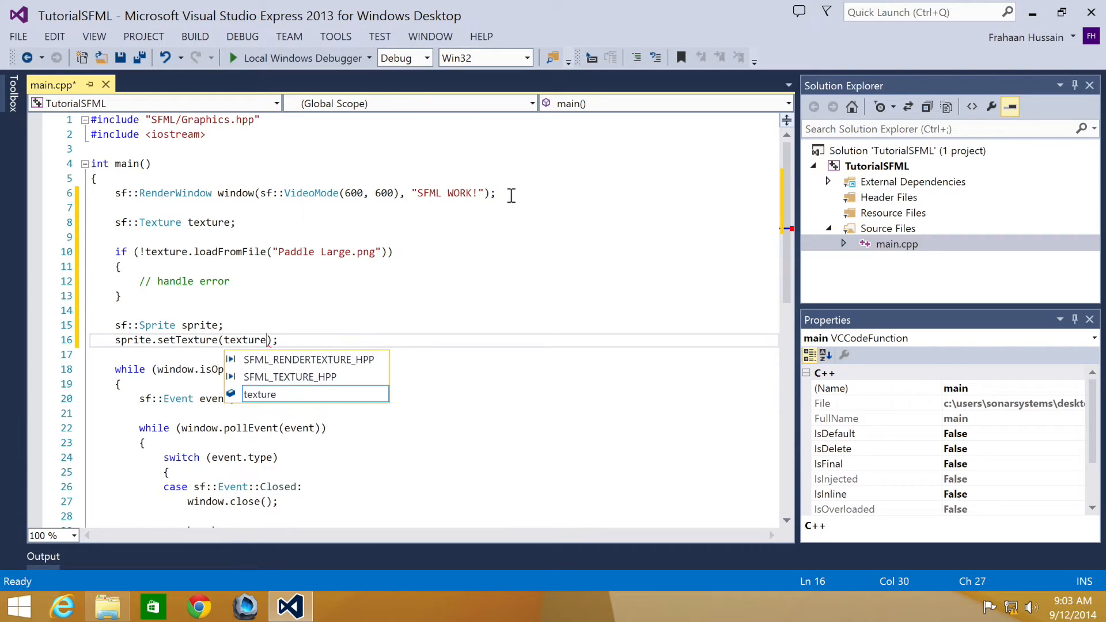
{"action": "type", "text": "s"}
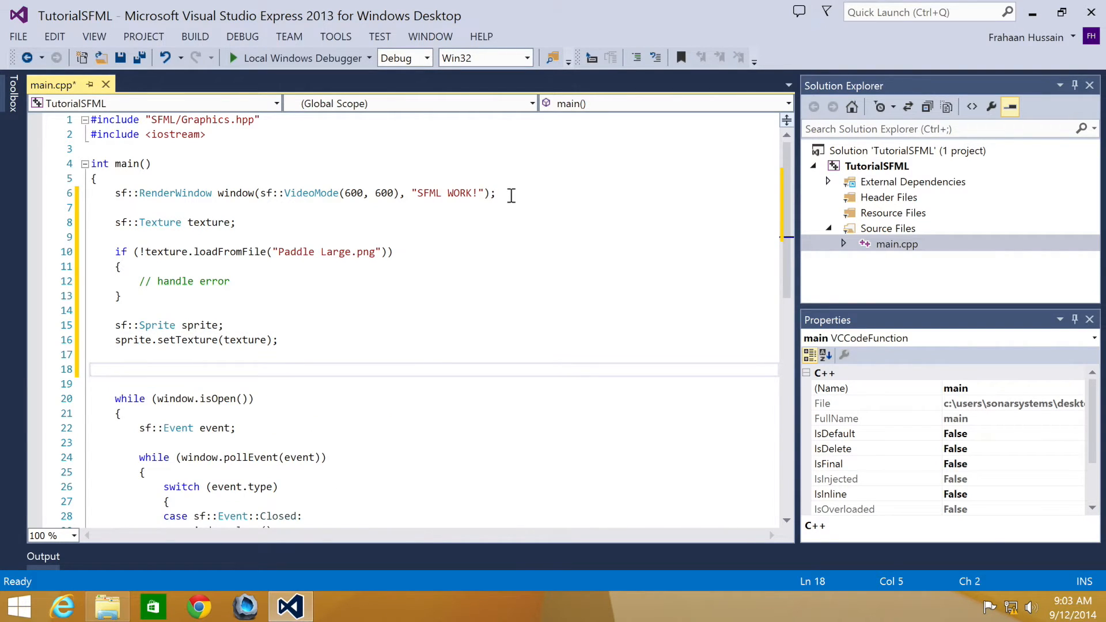
Step: Declare sprite2 with the same texture and position it at sf::Vector2f(0, 400)
{"action": "type", "text": "sf::sp"}
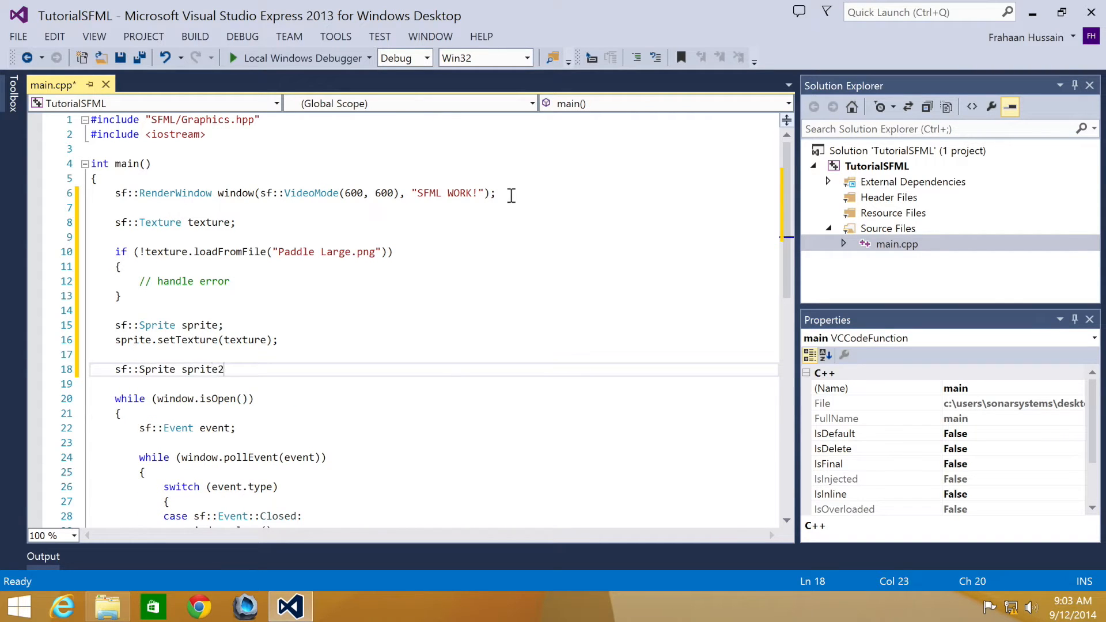
{"action": "type", "text": ";"}
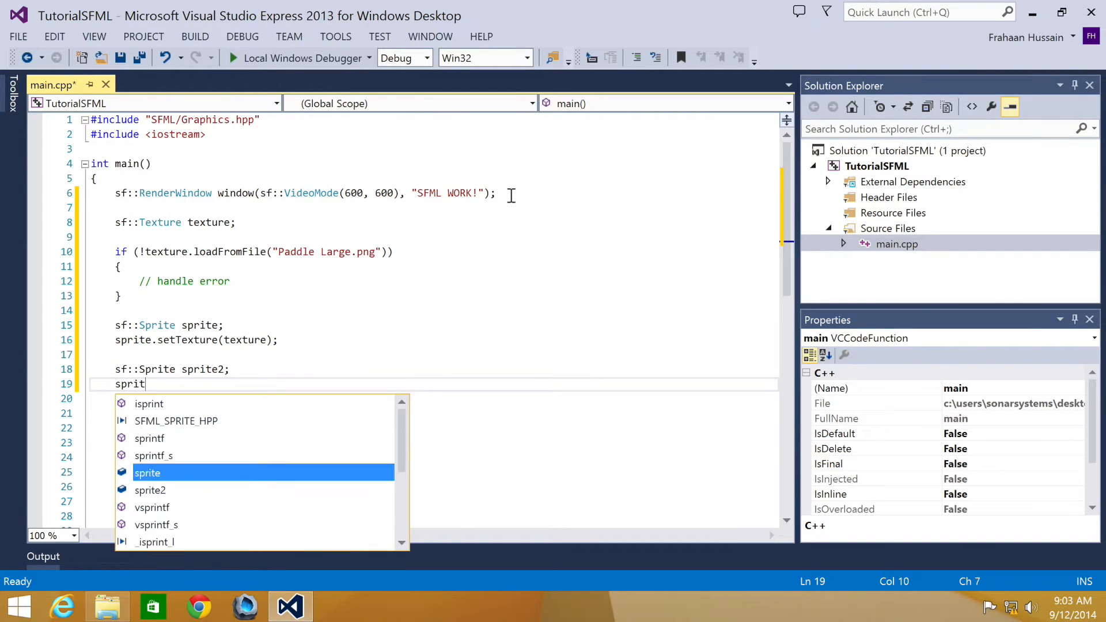
{"action": "type", "text": "e2.sett"}
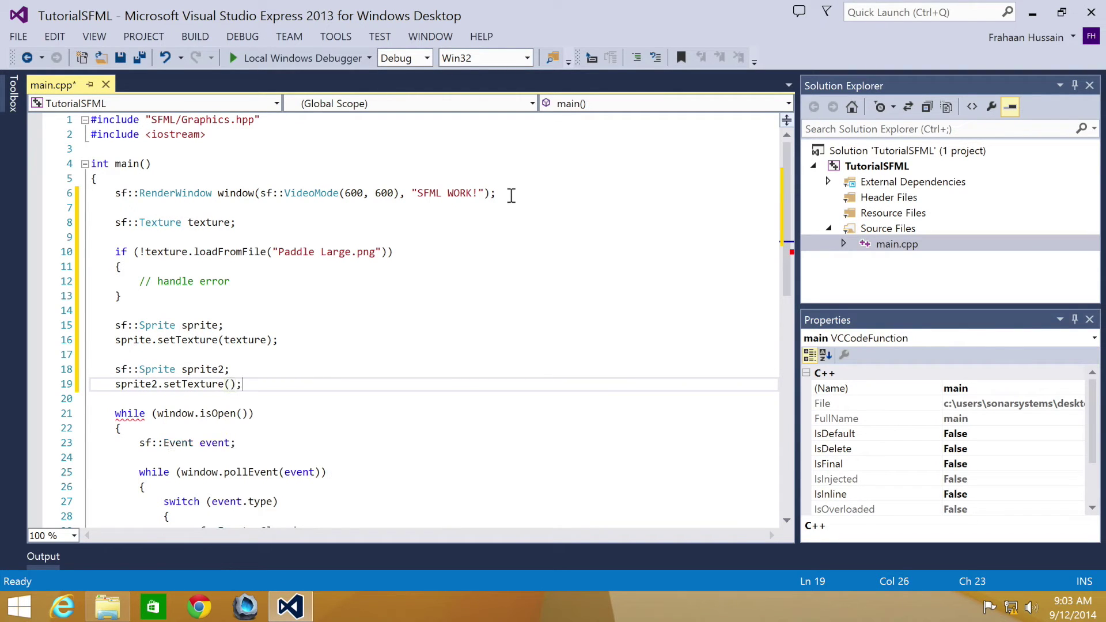
{"action": "type", "text": "texture"}
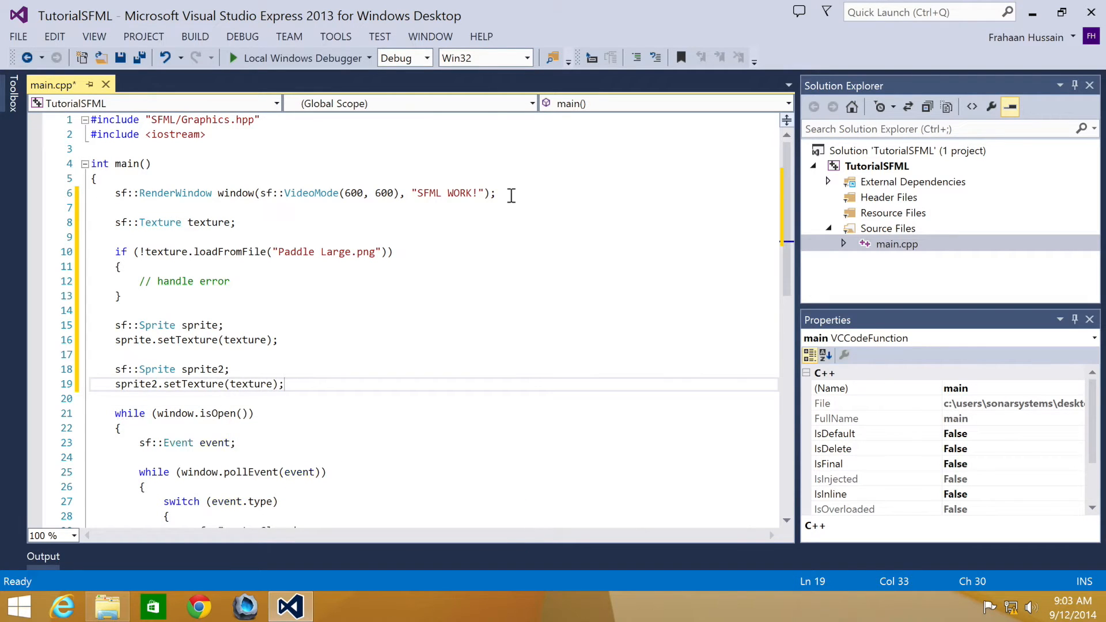
{"action": "type", "text": "sprite2.setPosition();"}
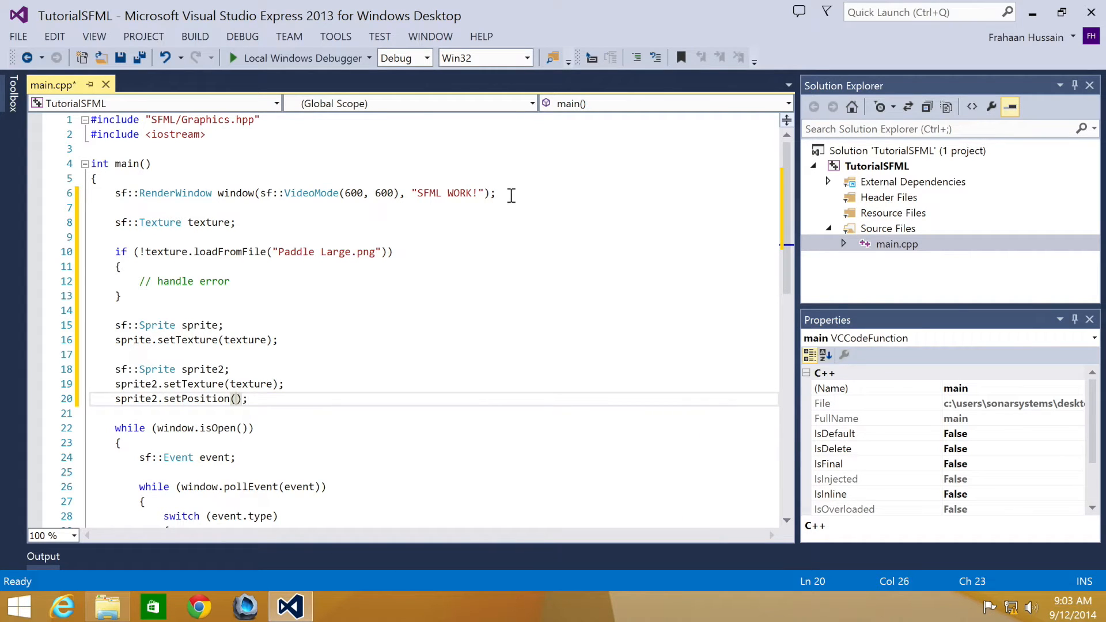
{"action": "type", "text": "sf::vector2f("}
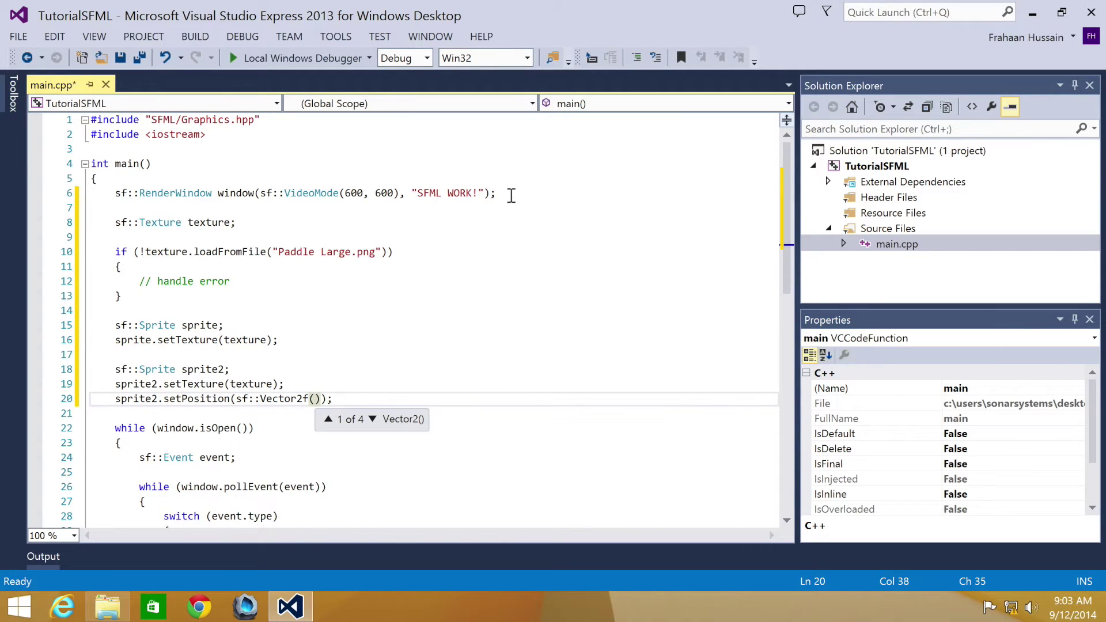
{"action": "type", "text": "0, 400"}
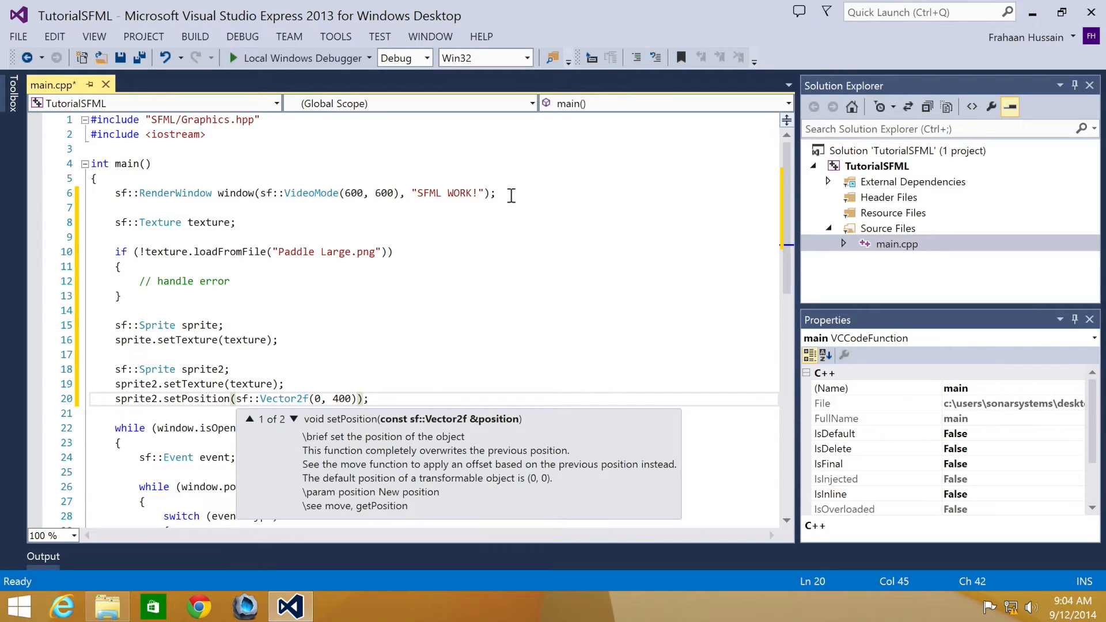
Step: Add window.draw(sprite); and window.draw(sprite2); between window.clear() and window.display()
{"action": "scroll", "scroll_direction": "down", "scroll_amount": 3}
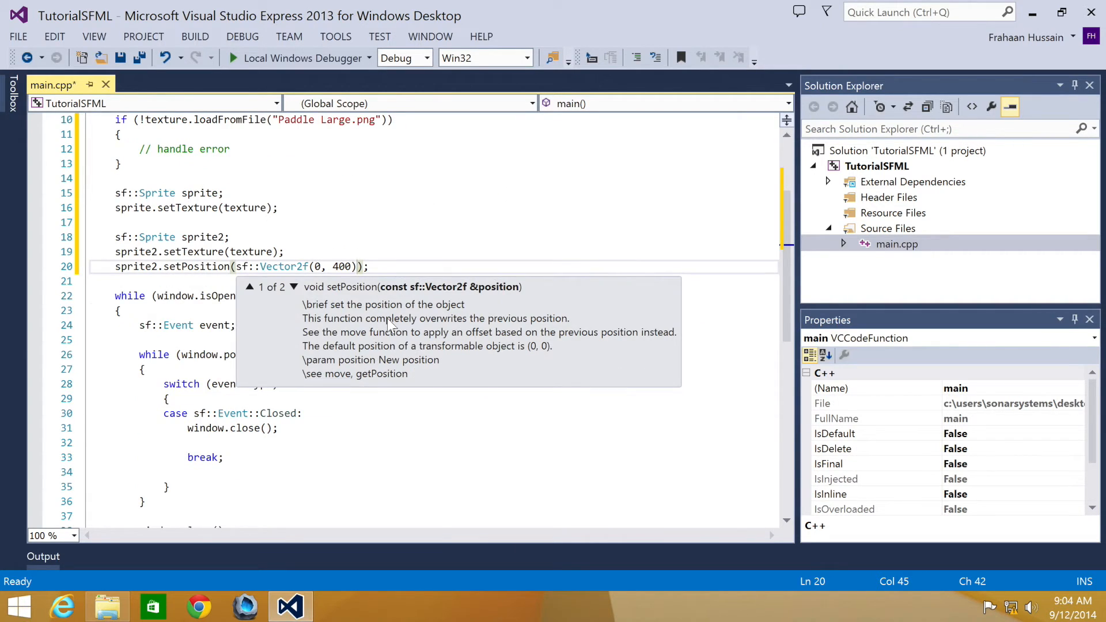
{"action": "scroll", "scroll_direction": "down", "scroll_amount": 3}
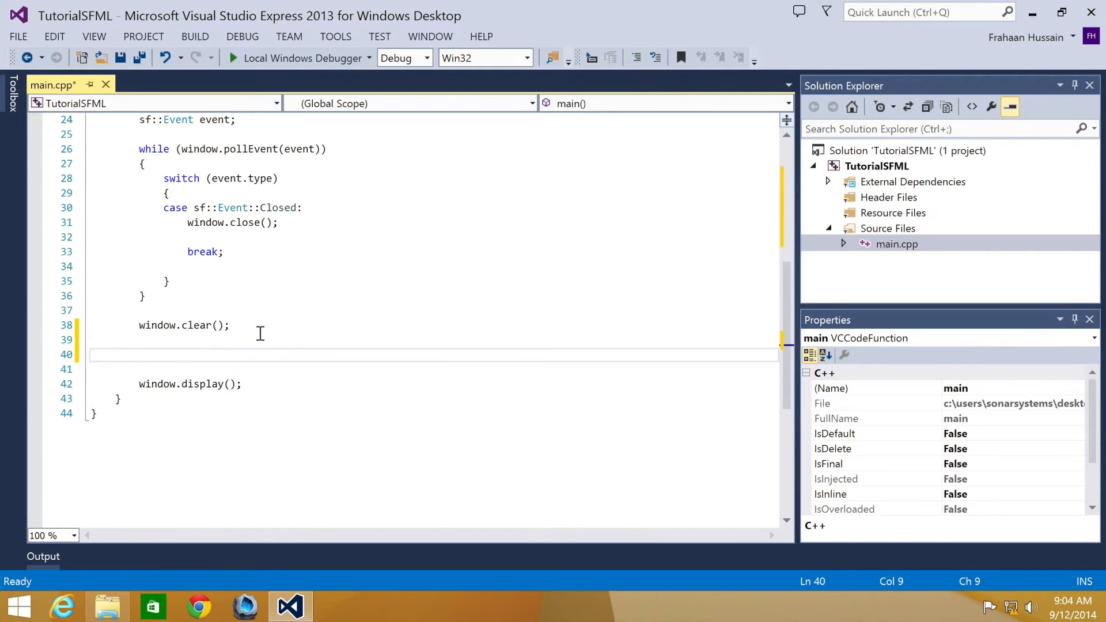
{"action": "type", "text": "window.draw(sprite);"}
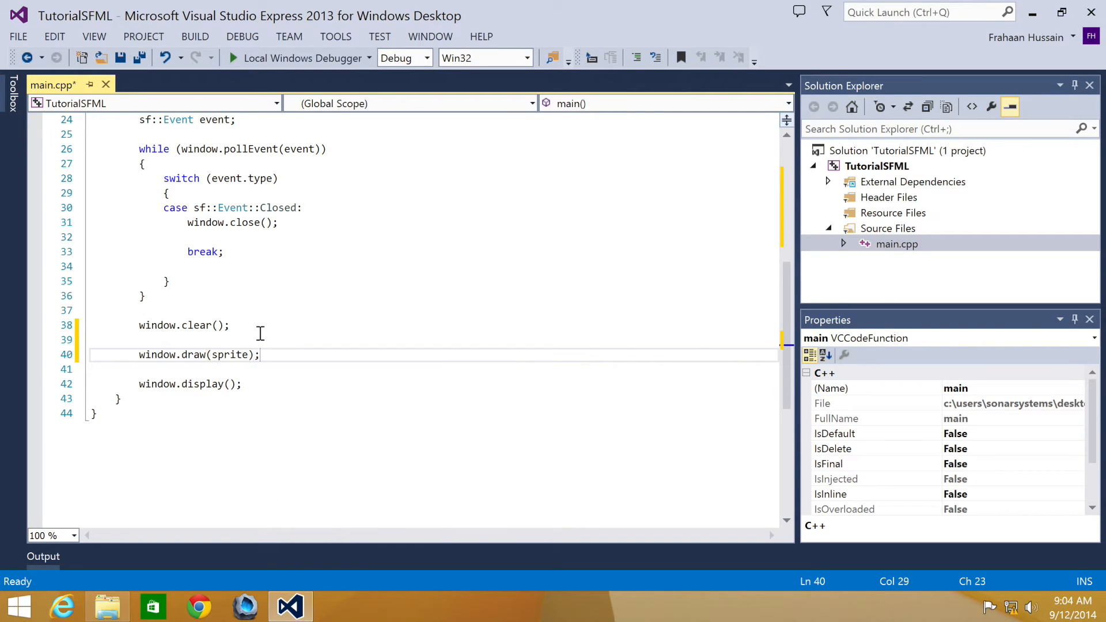
{"action": "type", "text": "window.draw("}
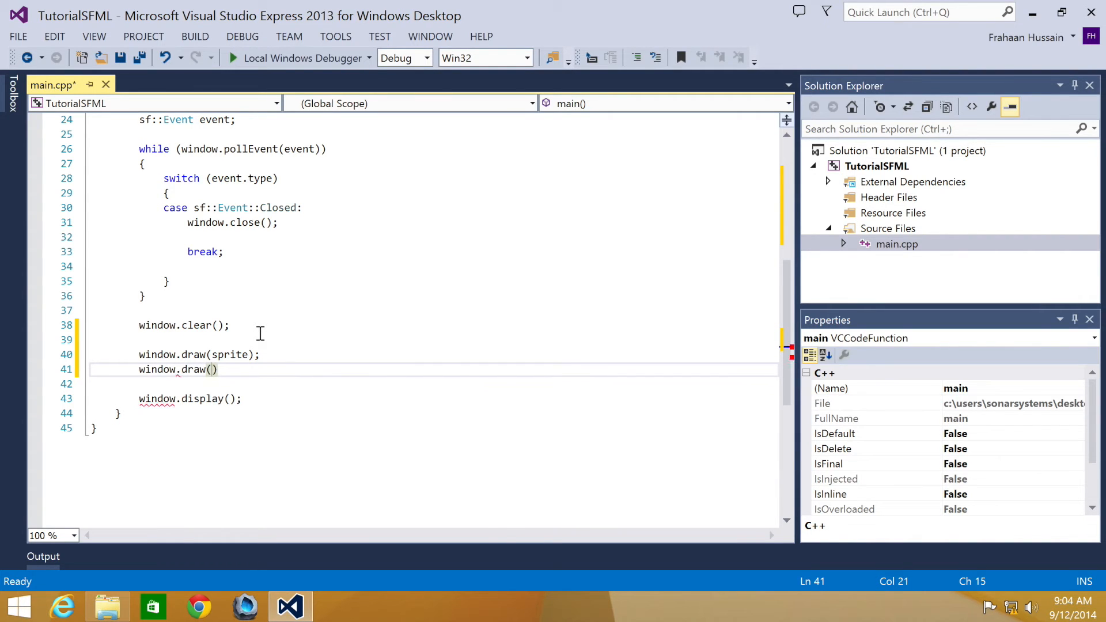
{"action": "type", "text": "sprite2"}
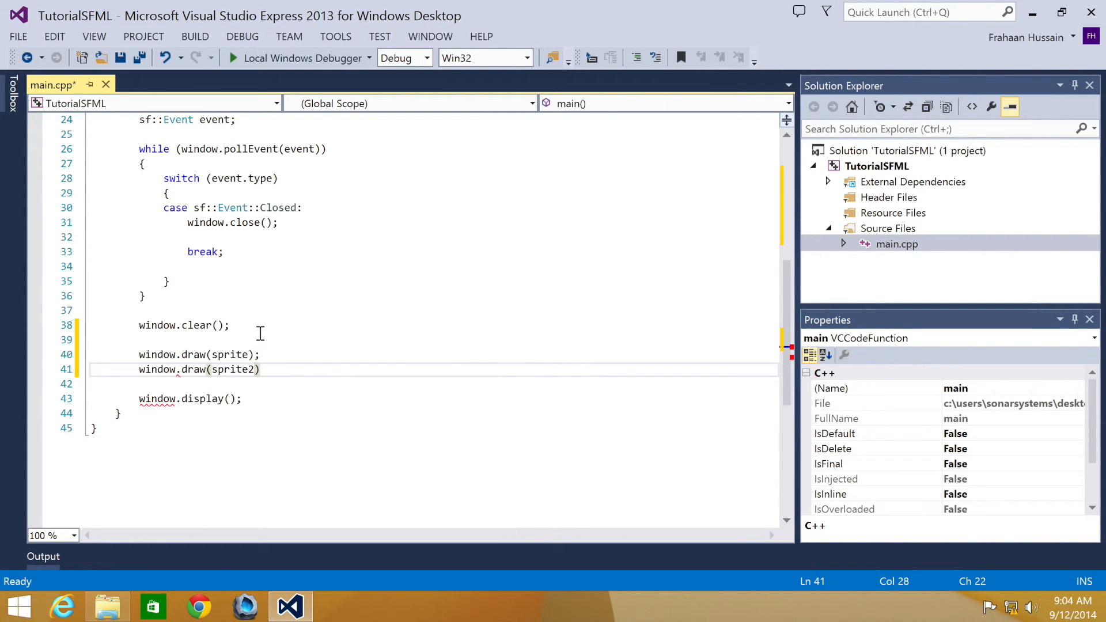
{"action": "type", "text": ";"}
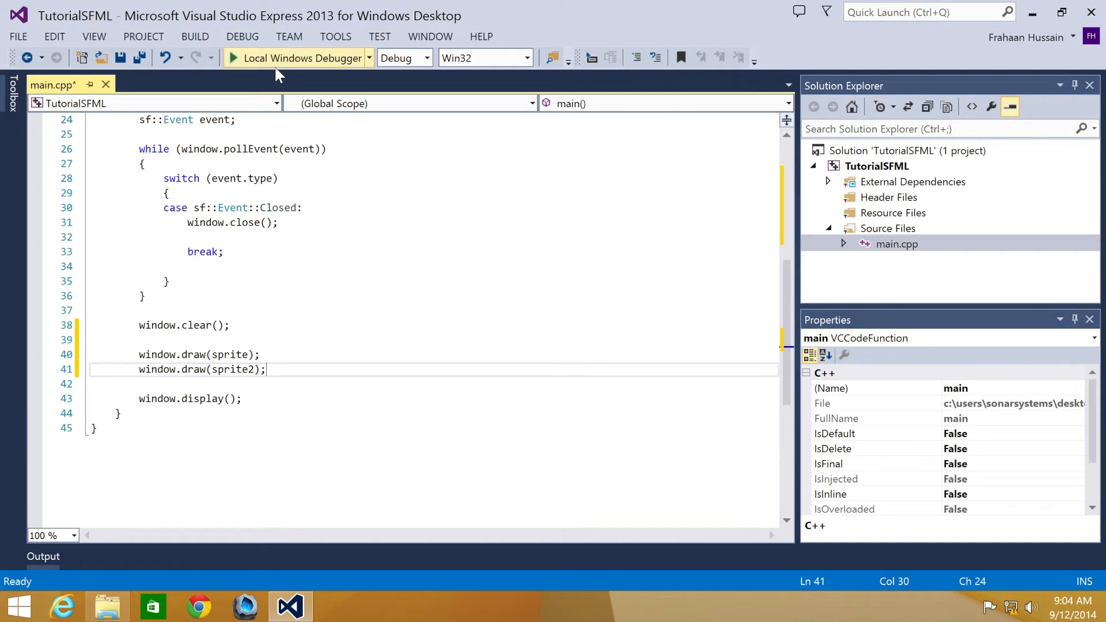
{"action": "left_click", "coordinate": [302, 58]}
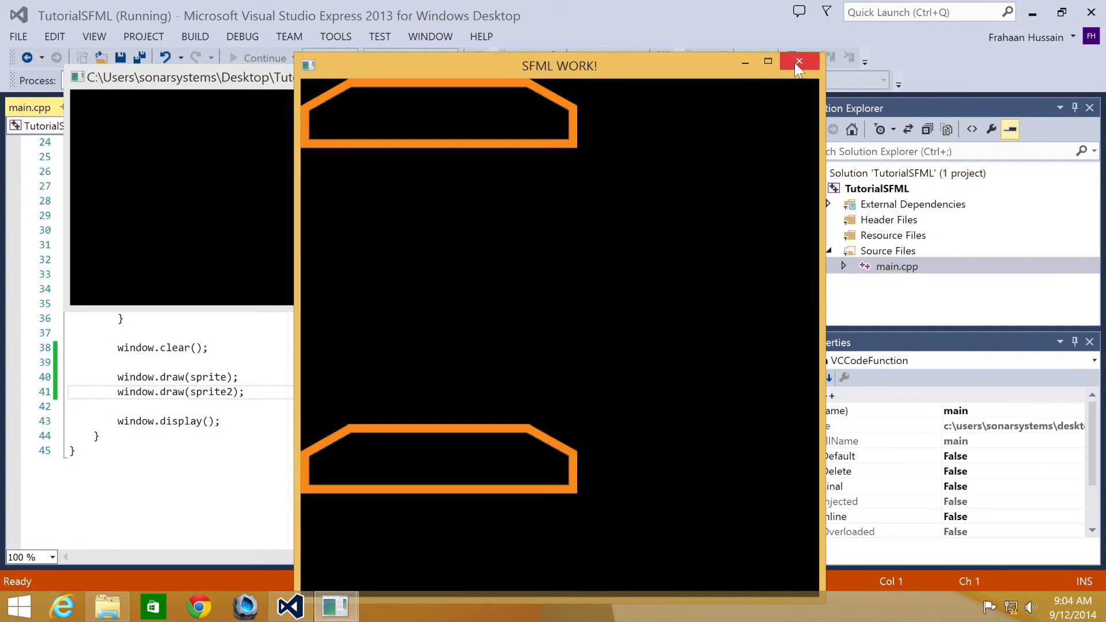
{"action": "left_click", "coordinate": [800, 62]}
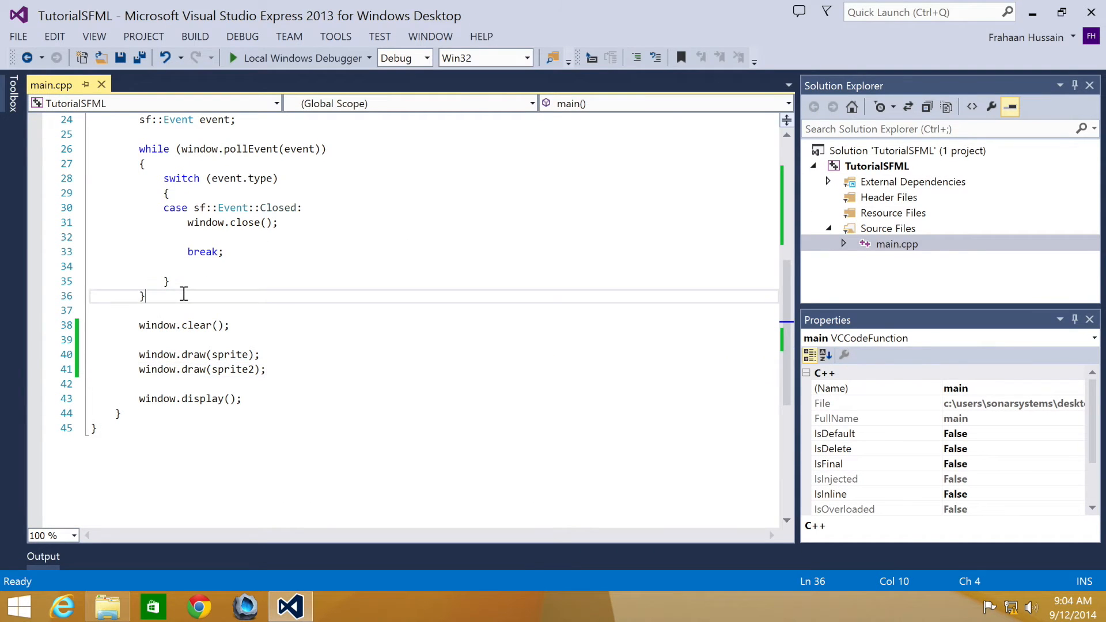
Step: Write if (sprite.getGlobalBounds().intersects(sprite2.getGlobalBounds())) with an empty braced body above window.clear()
{"action": "type", "text": "if"}
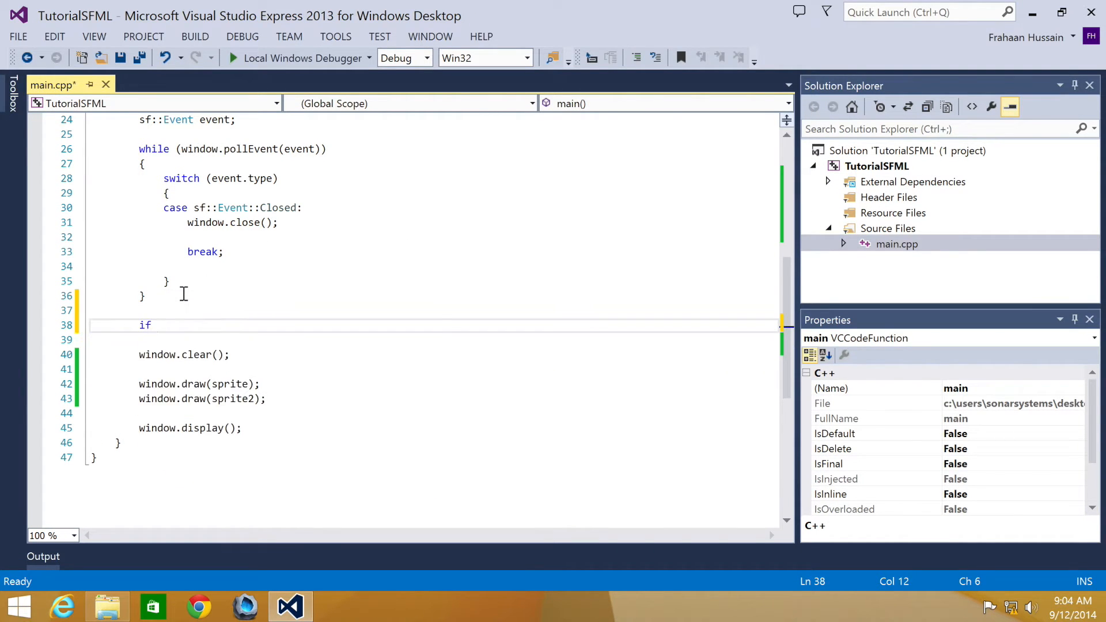
{"action": "type", "text": "("}
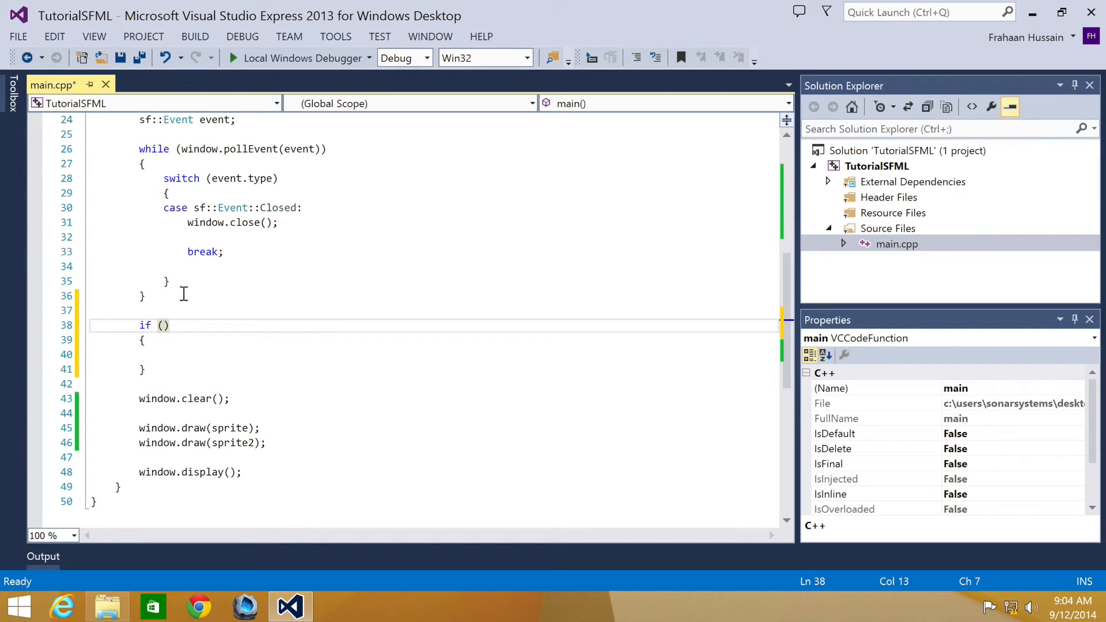
{"action": "type", "text": "sprit"}
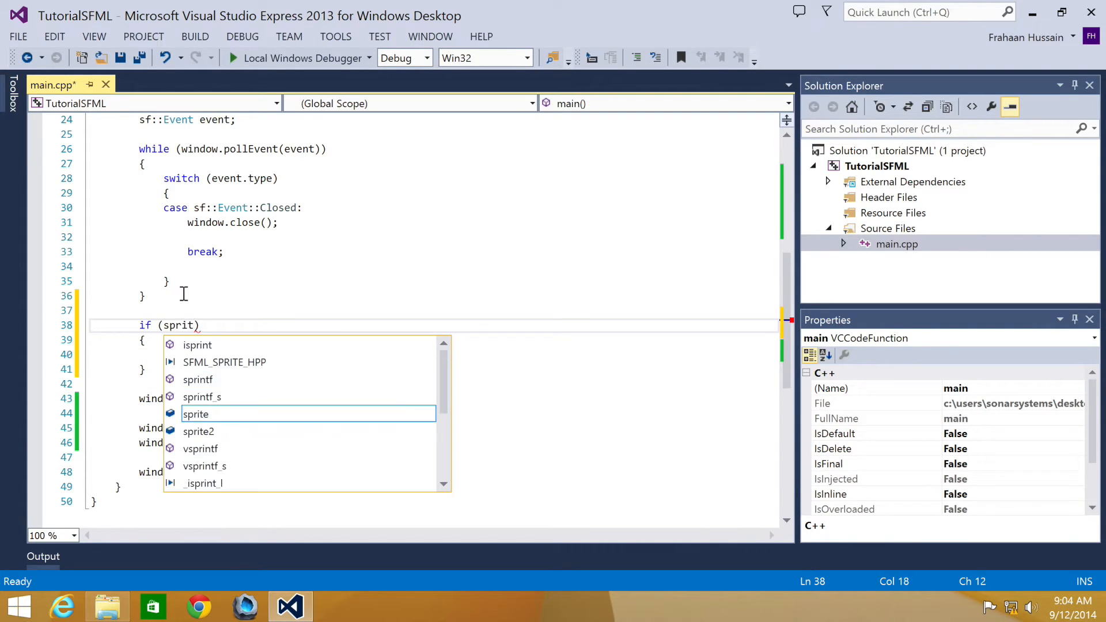
{"action": "type", "text": "e"}
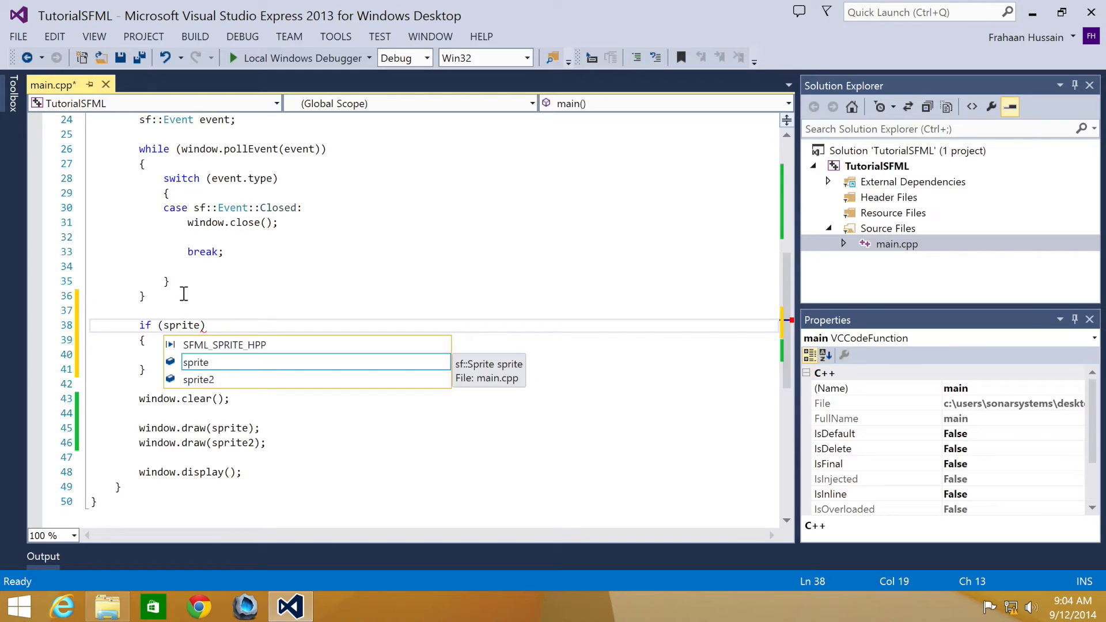
{"action": "type", "text": ".getGlobalBounds"}
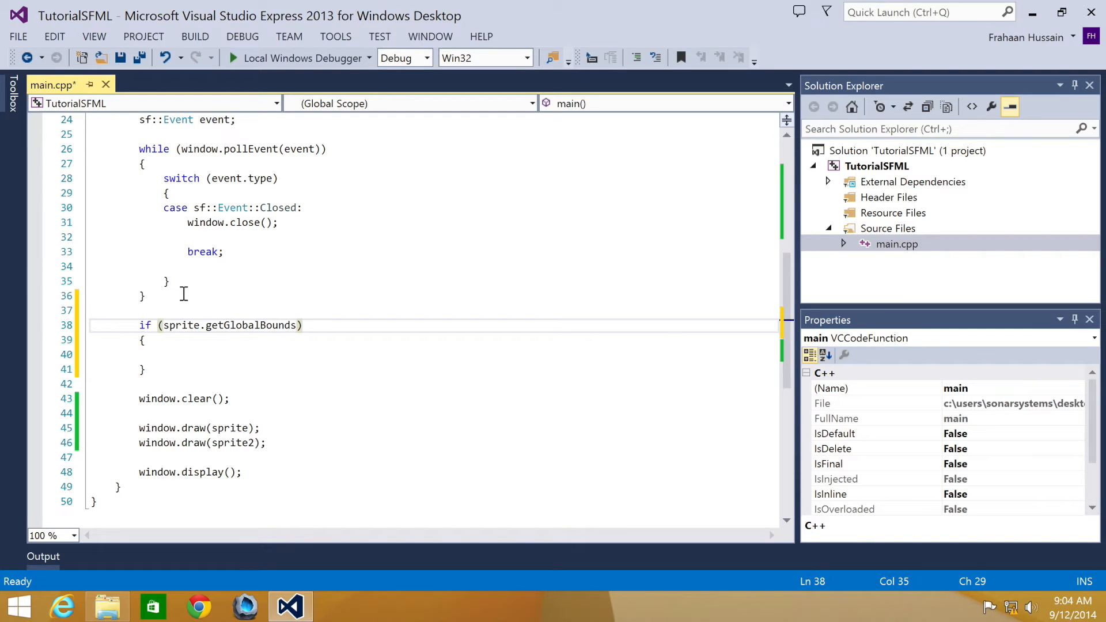
{"action": "type", "text": "()"}
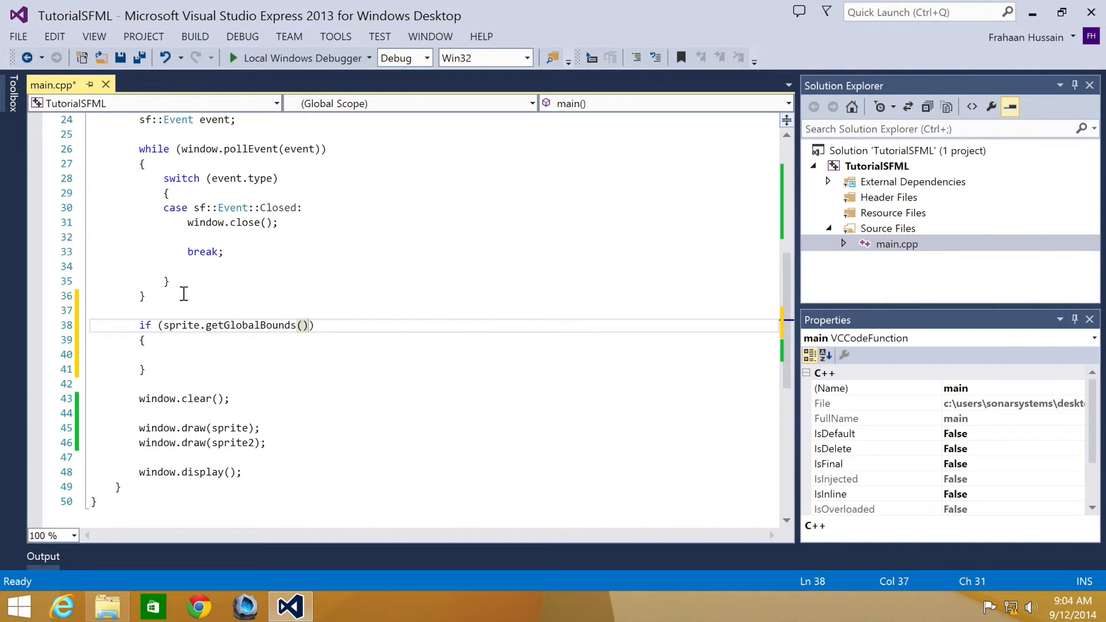
{"action": "type", "text": ".intersects(sprite2"}
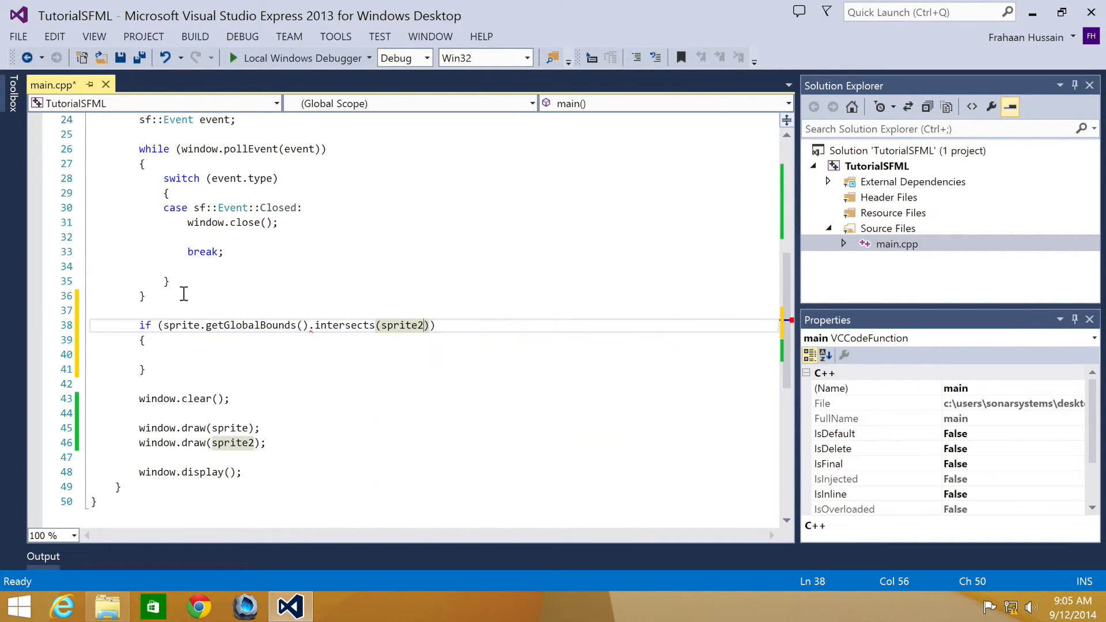
{"action": "type", "text": ".getGlobalBounds("}
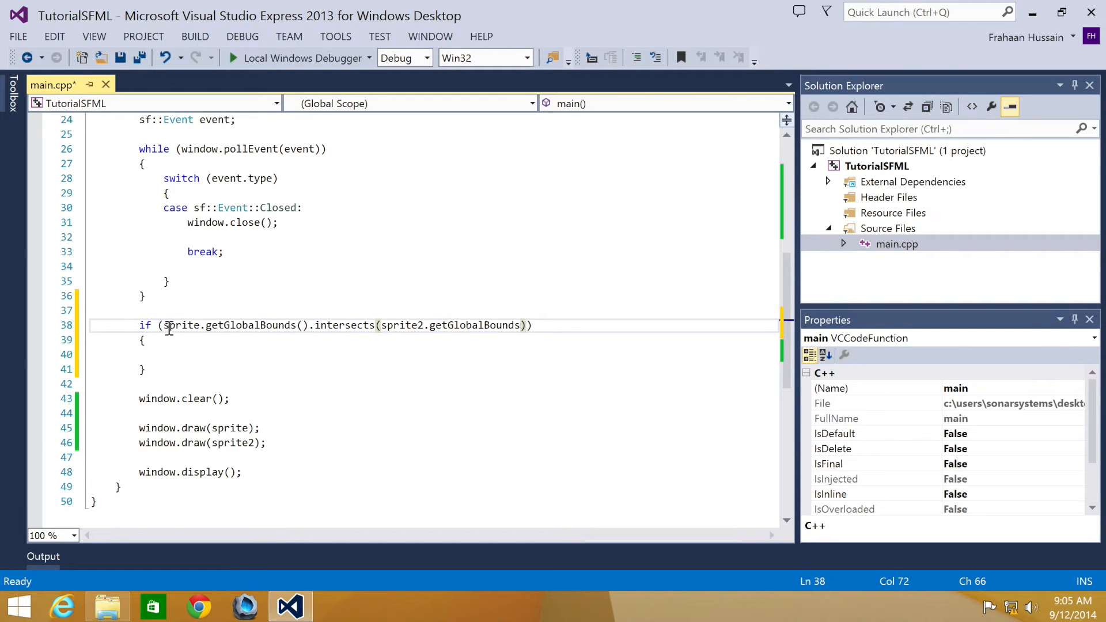
{"action": "mouse_move", "coordinate": [476, 322]}
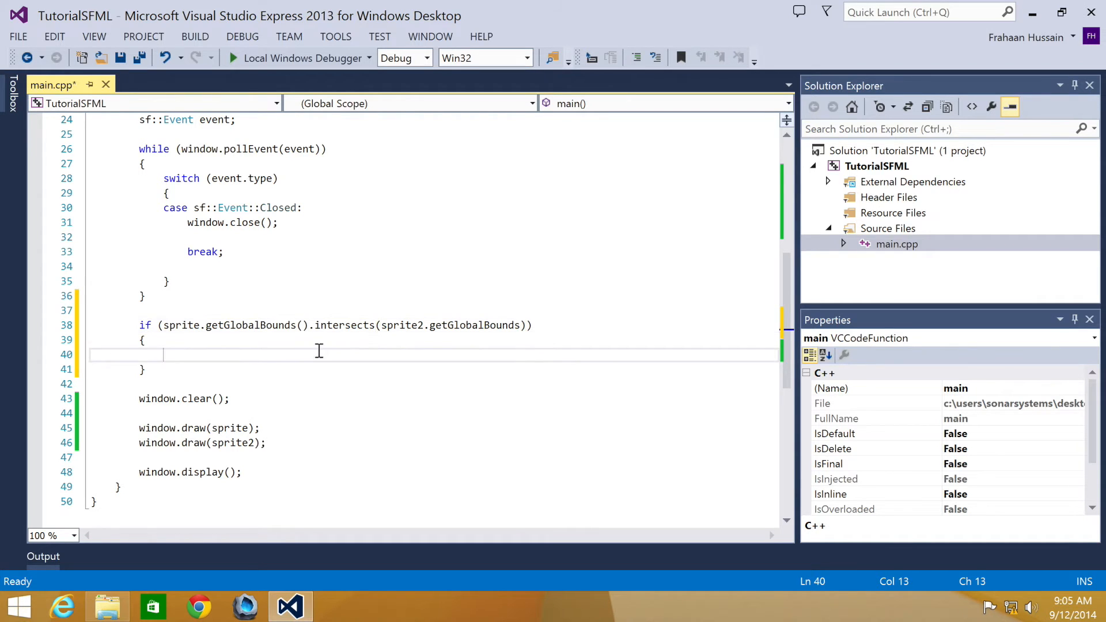
{"action": "left_click", "coordinate": [145, 325]}
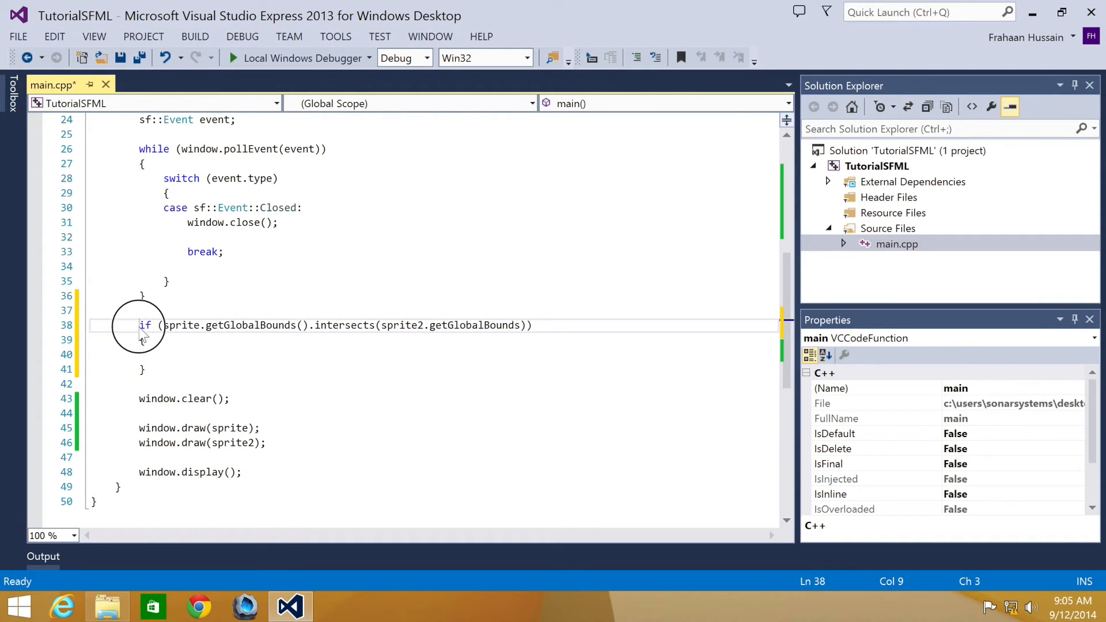
{"action": "left_click", "coordinate": [200, 369]}
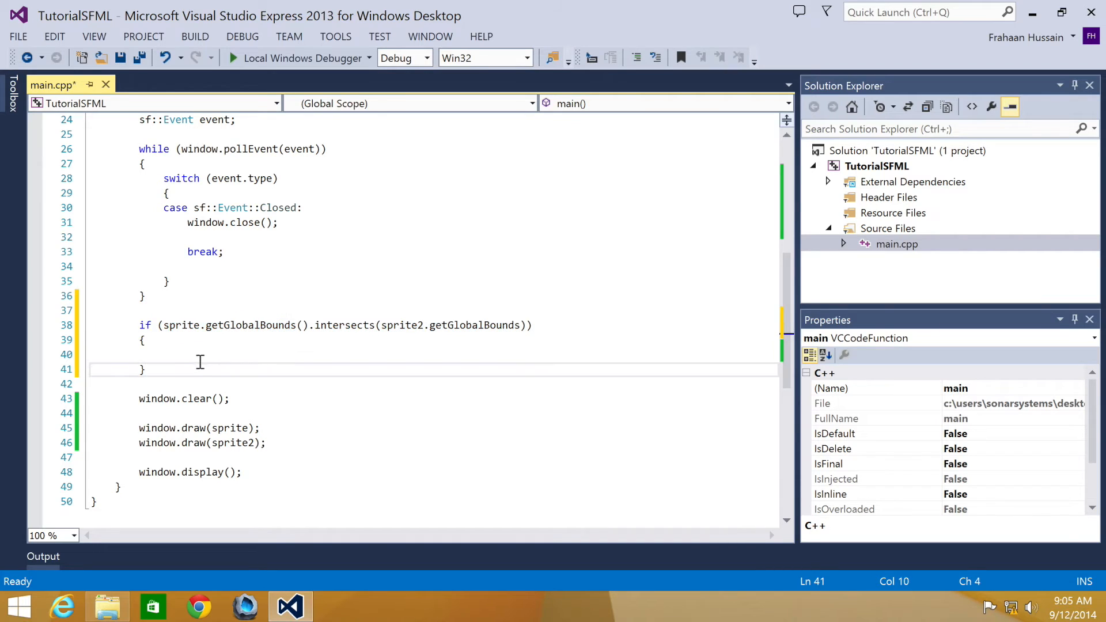
{"action": "left_click", "coordinate": [201, 353]}
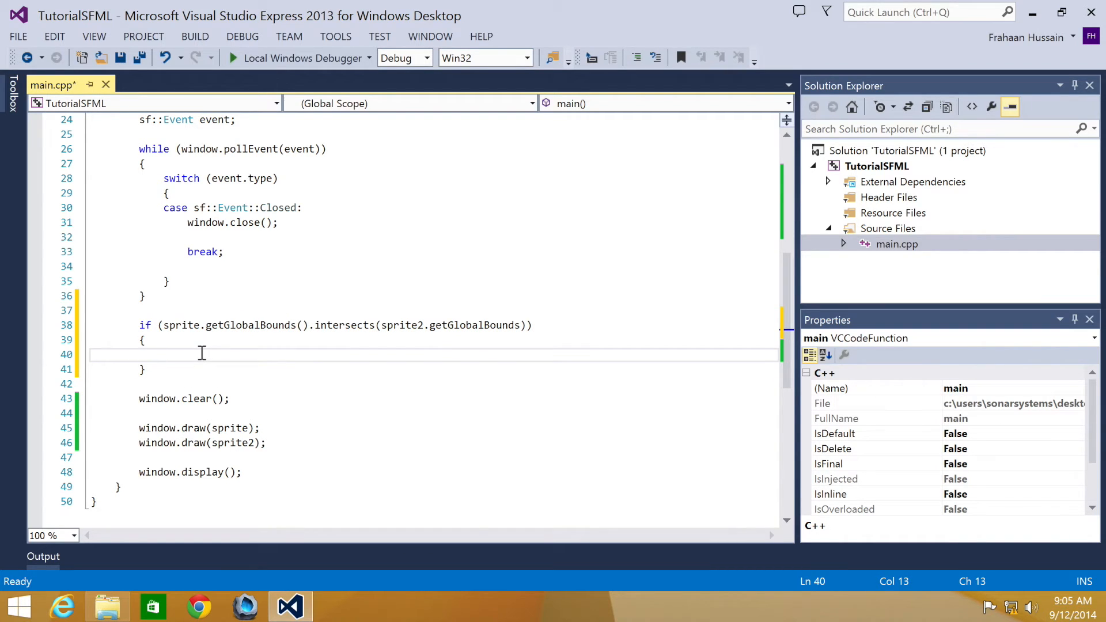
Step: Print "The sprite have collided" with std::cout and std::endl inside the if block
{"action": "type", "text": "std::cout << \""}
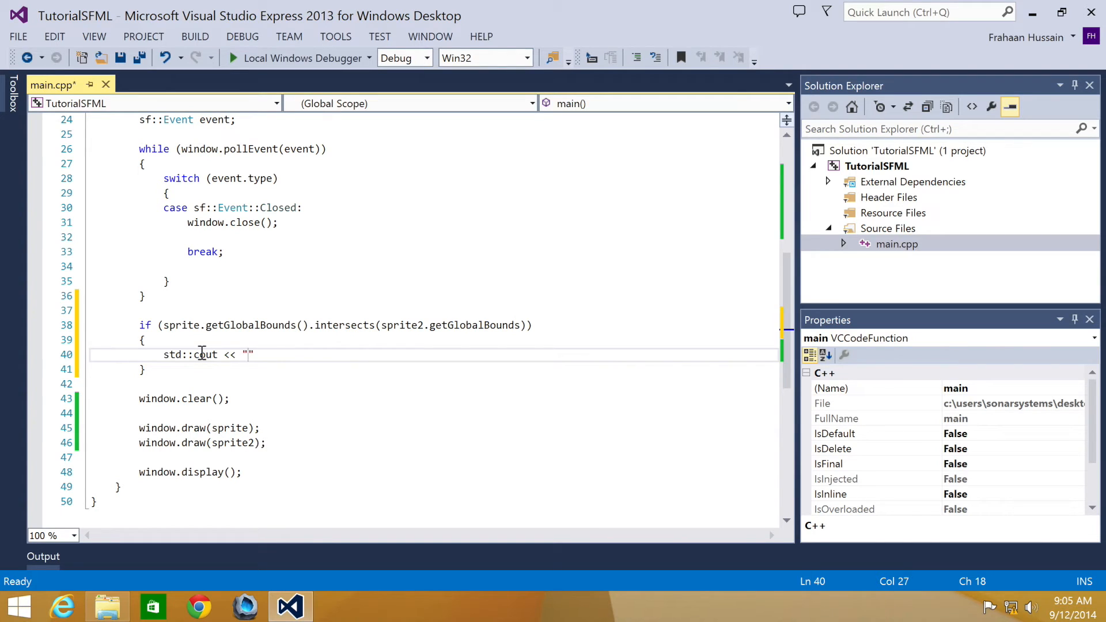
{"action": "type", "text": "The sprite have co"}
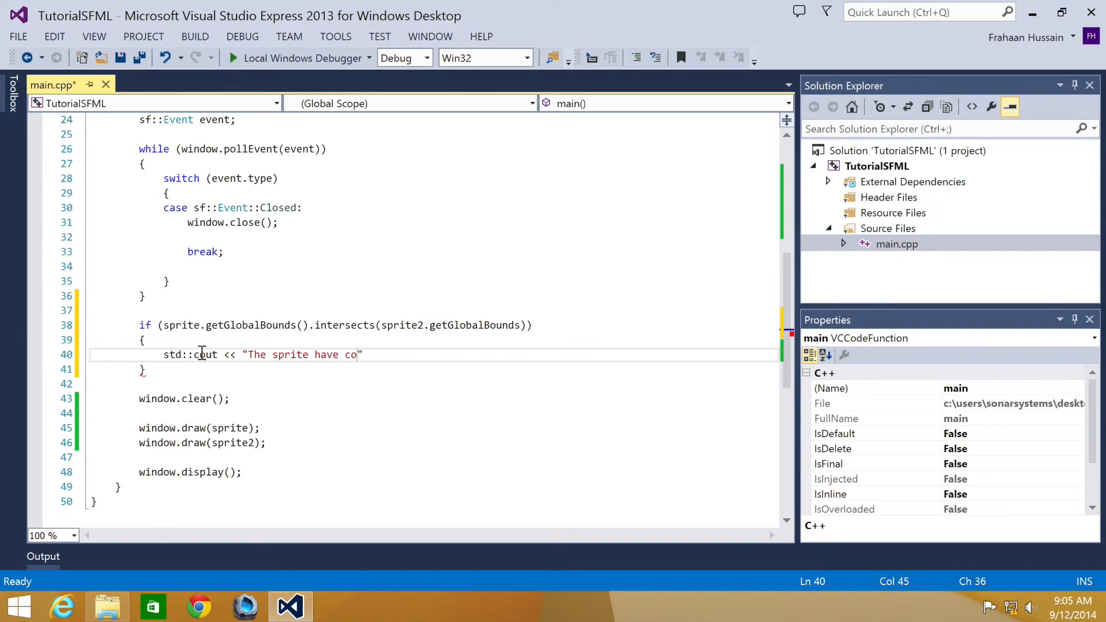
{"action": "type", "text": "llided"}
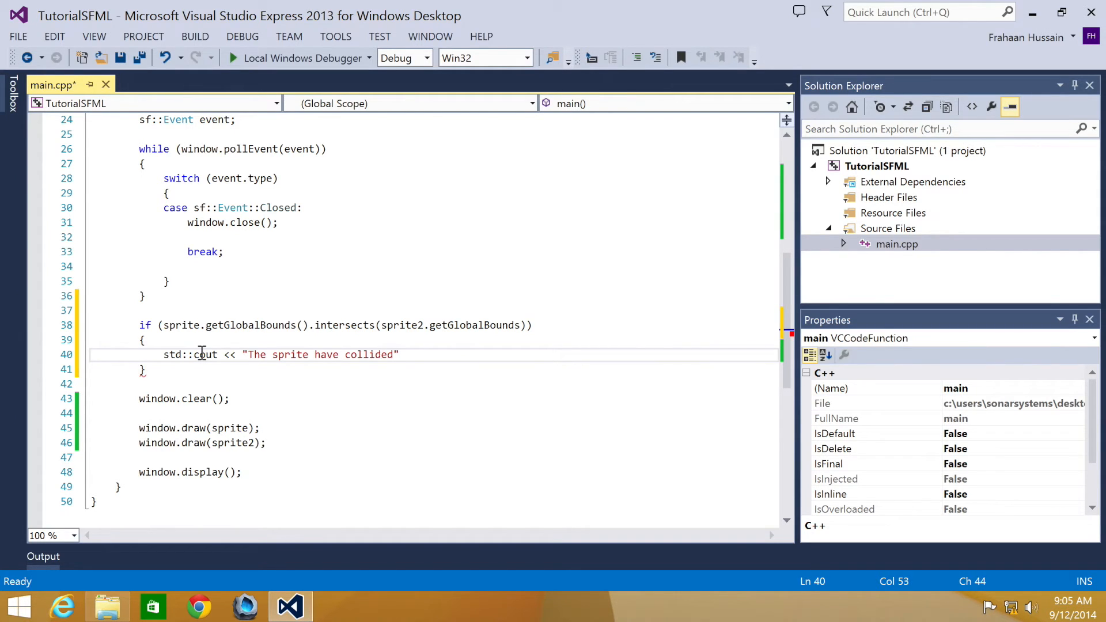
{"action": "type", "text": "<< std::endl;"}
{"action": "left_click", "coordinate": [457, 384]}
{"action": "type", "text": "else"}
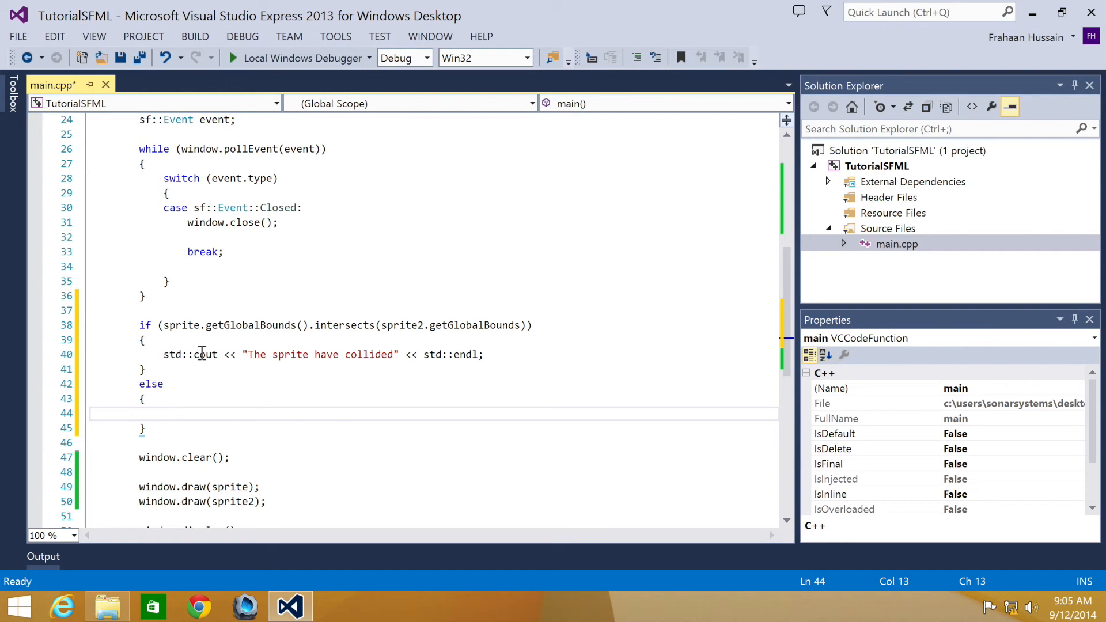
Step: Move sprite2 by sf::Vector2f(0, -0.1) each frame inside the else branch
{"action": "type", "text": "sprite2.move();"}
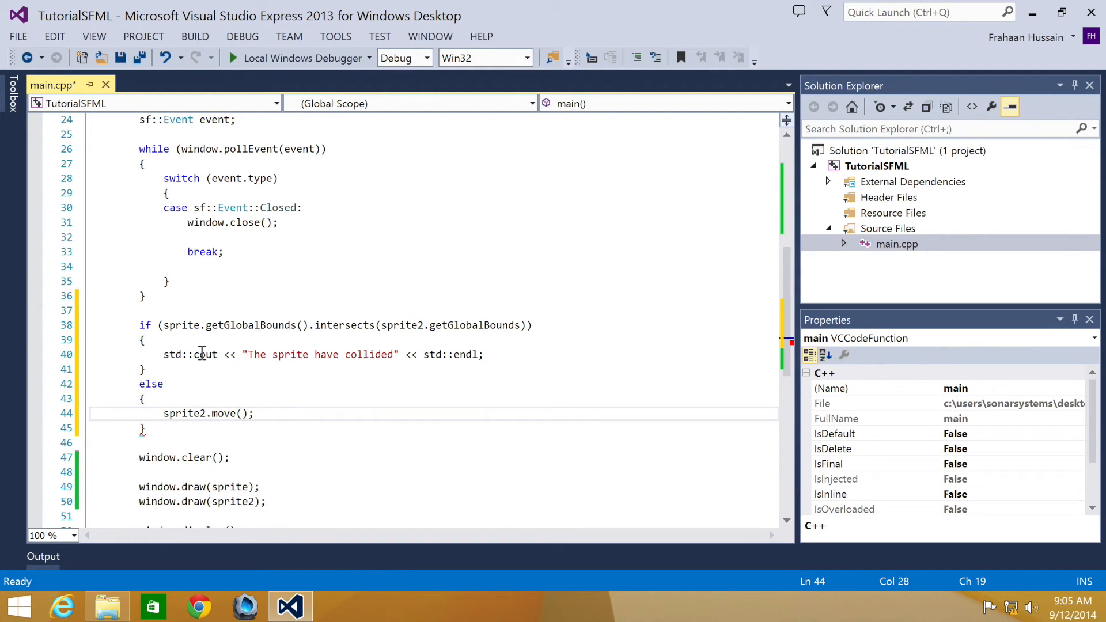
{"action": "type", "text": "sf::Vector2f"}
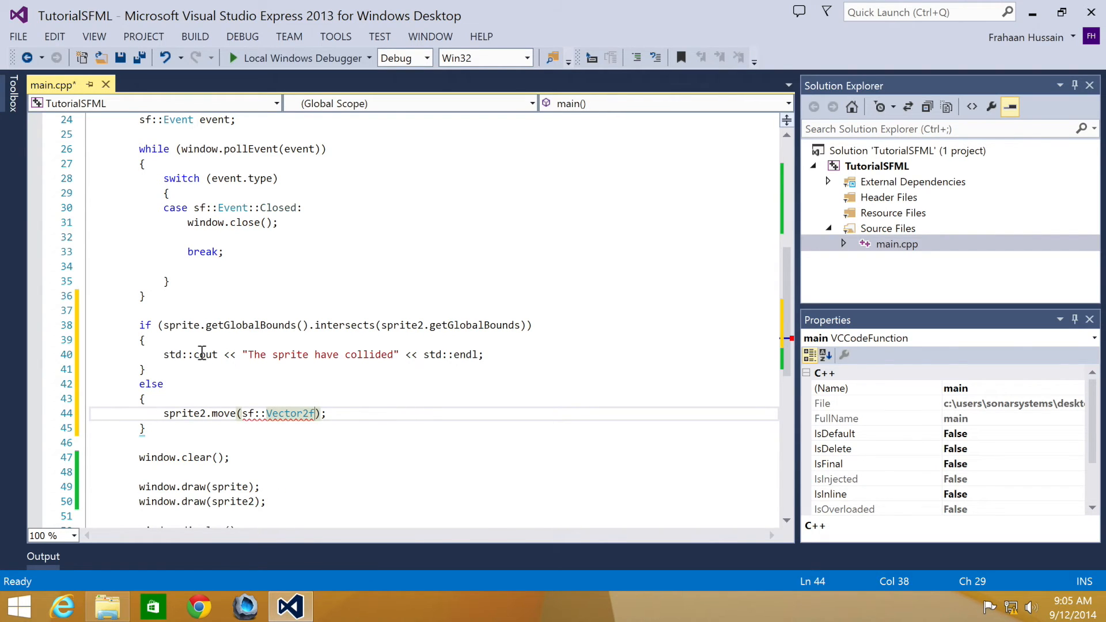
{"action": "type", "text": "("}
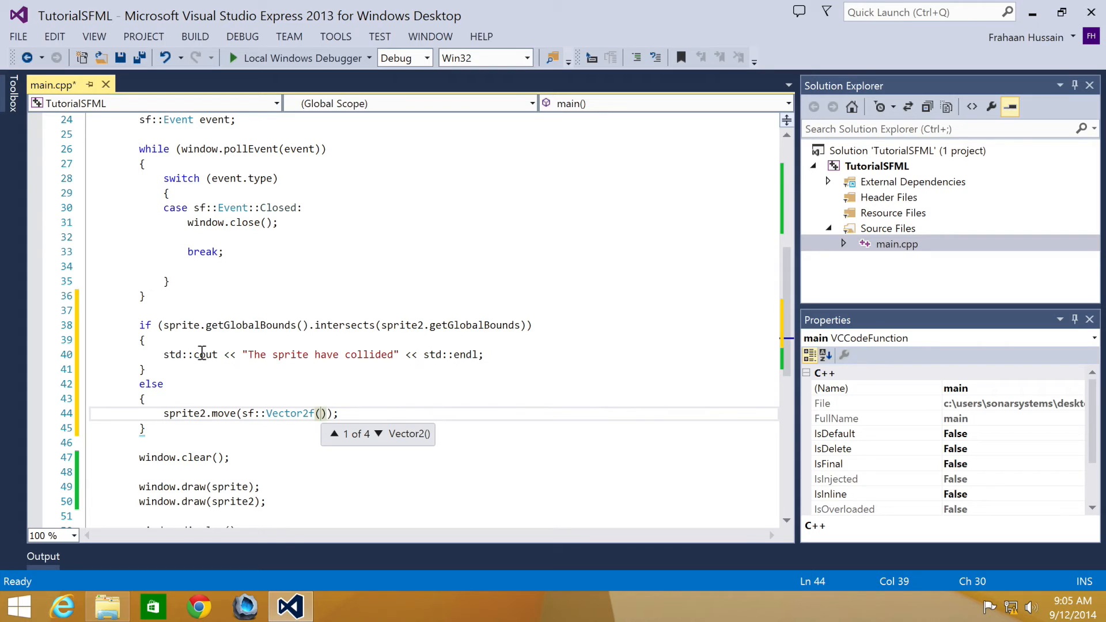
{"action": "type", "text": "0,"}
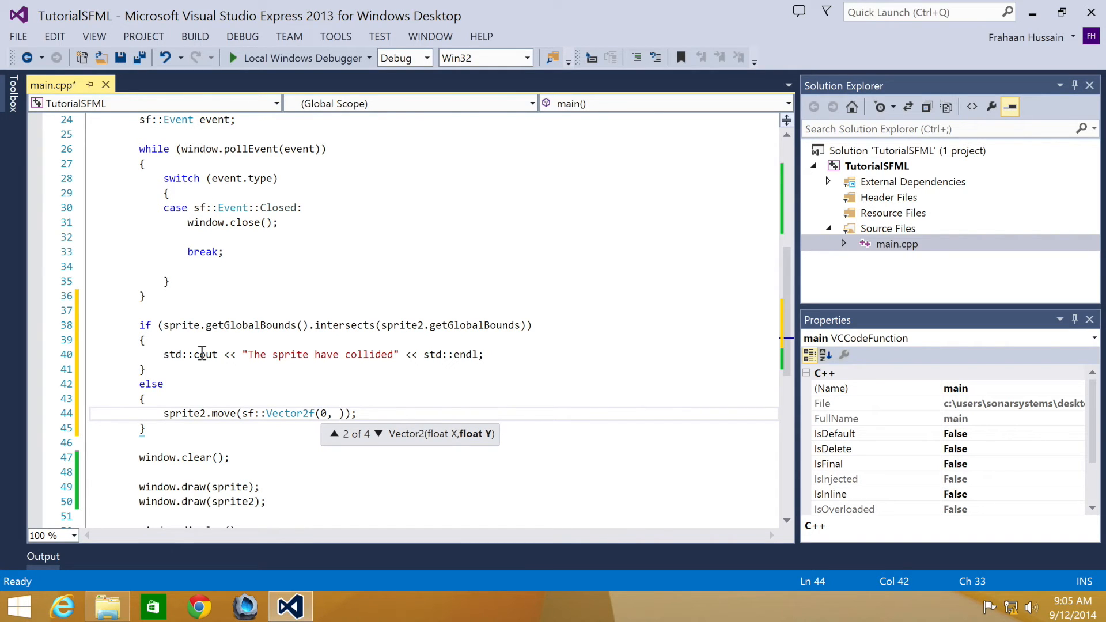
{"action": "type", "text": "-0.1"}
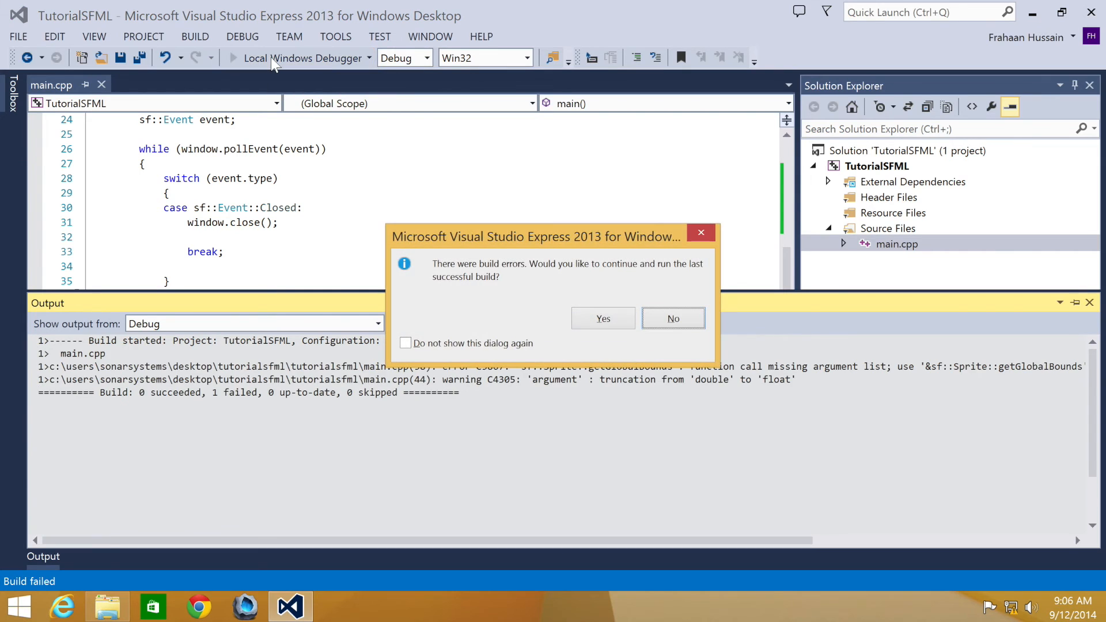
Step: Decline the old build, add the missing () to sprite2.getGlobalBounds and rebuild
{"action": "left_click", "coordinate": [672, 318]}
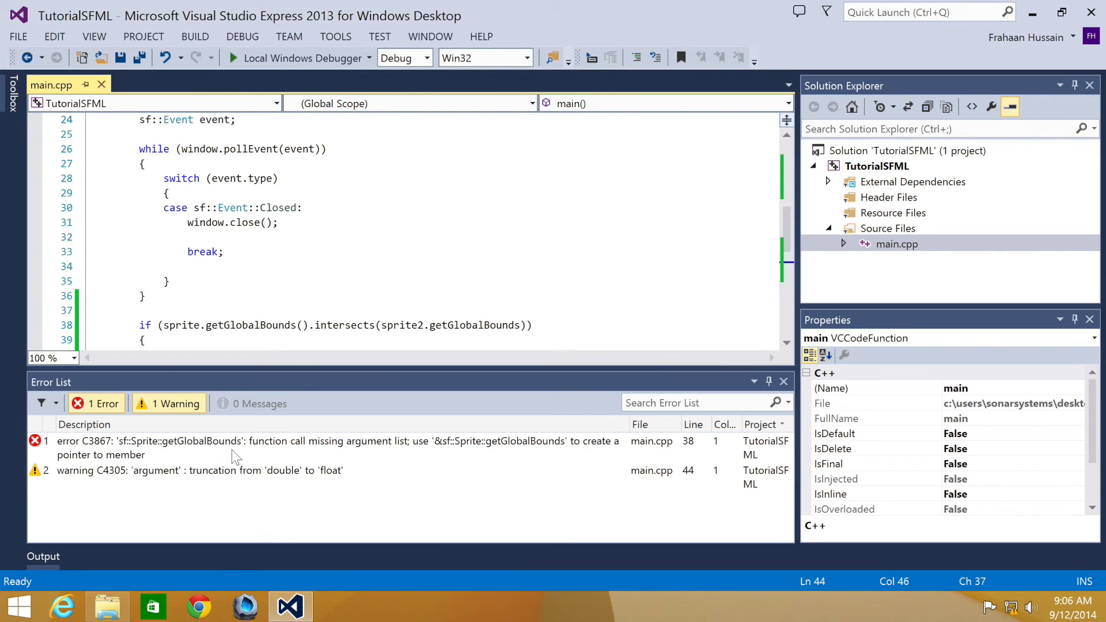
{"action": "left_click", "coordinate": [283, 442]}
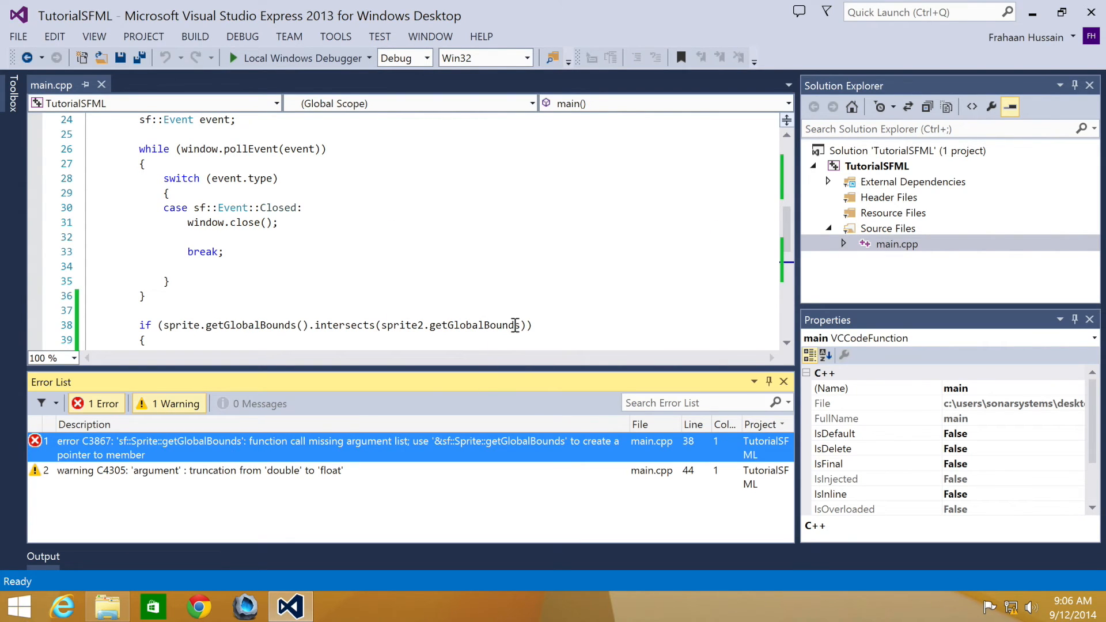
{"action": "type", "text": "()"}
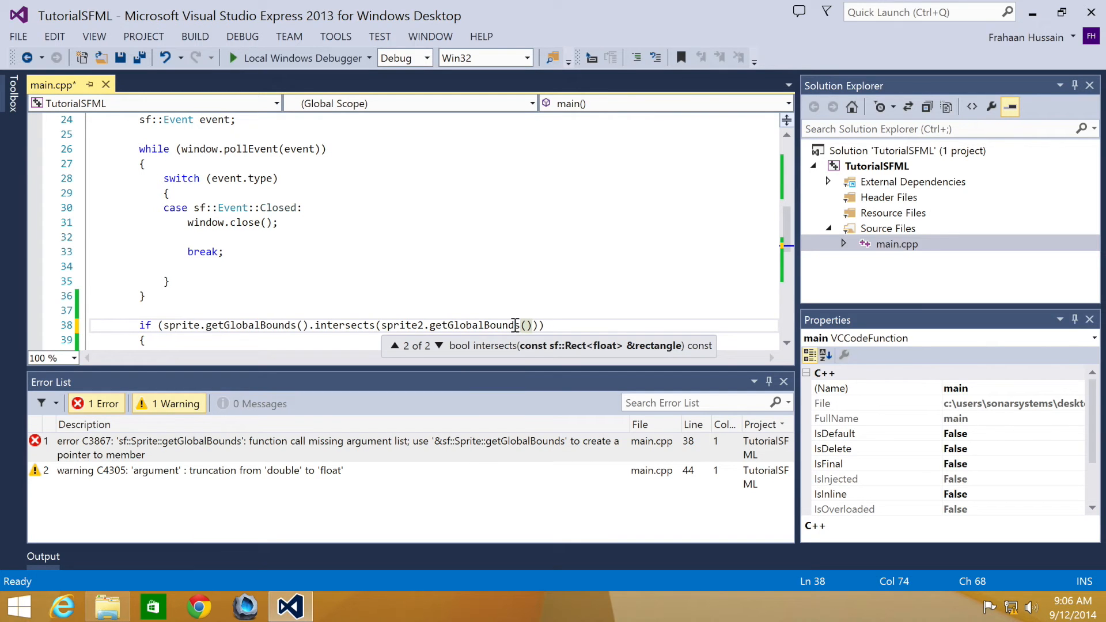
{"action": "left_click", "coordinate": [297, 57]}
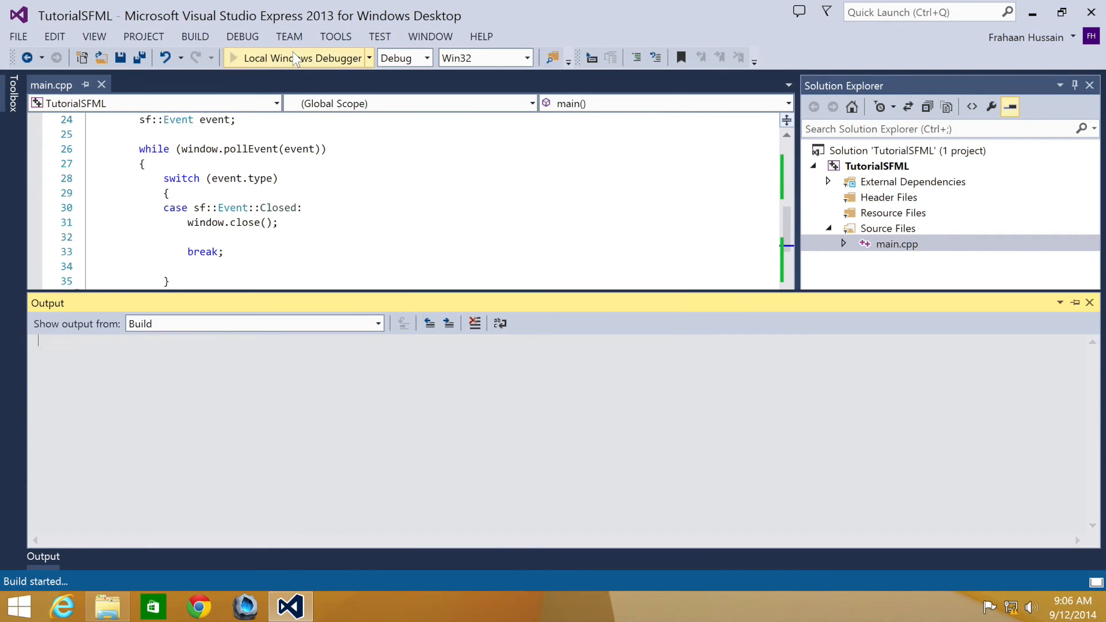
Step: Run the program, watch the collision messages flood the console, and close the SFML WORK! window
{"action": "left_click", "coordinate": [299, 57]}
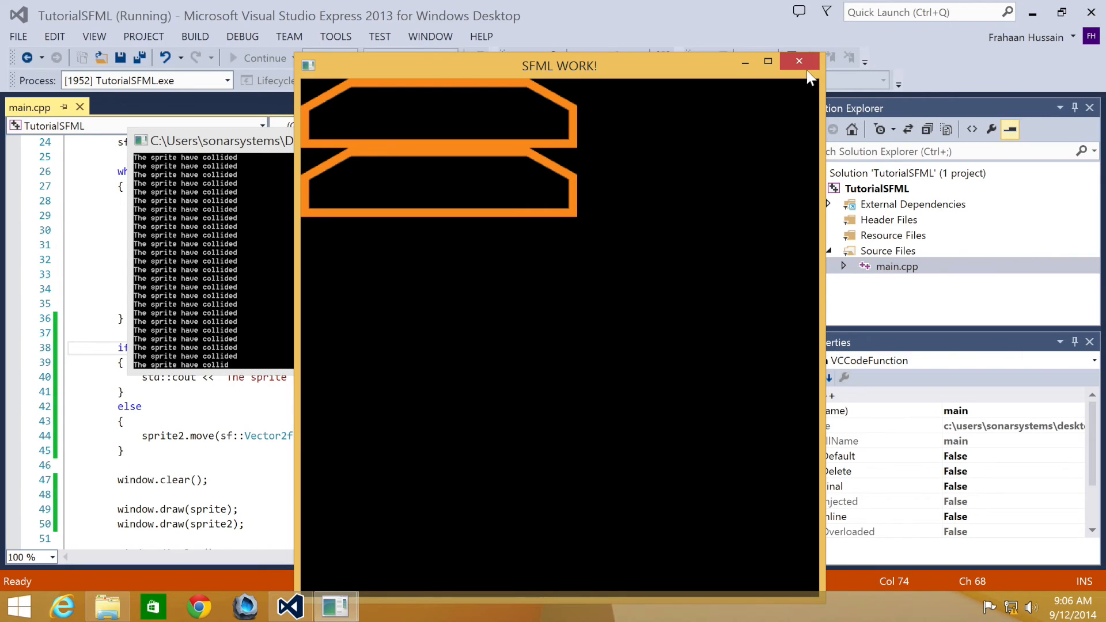
{"action": "left_click", "coordinate": [799, 61]}
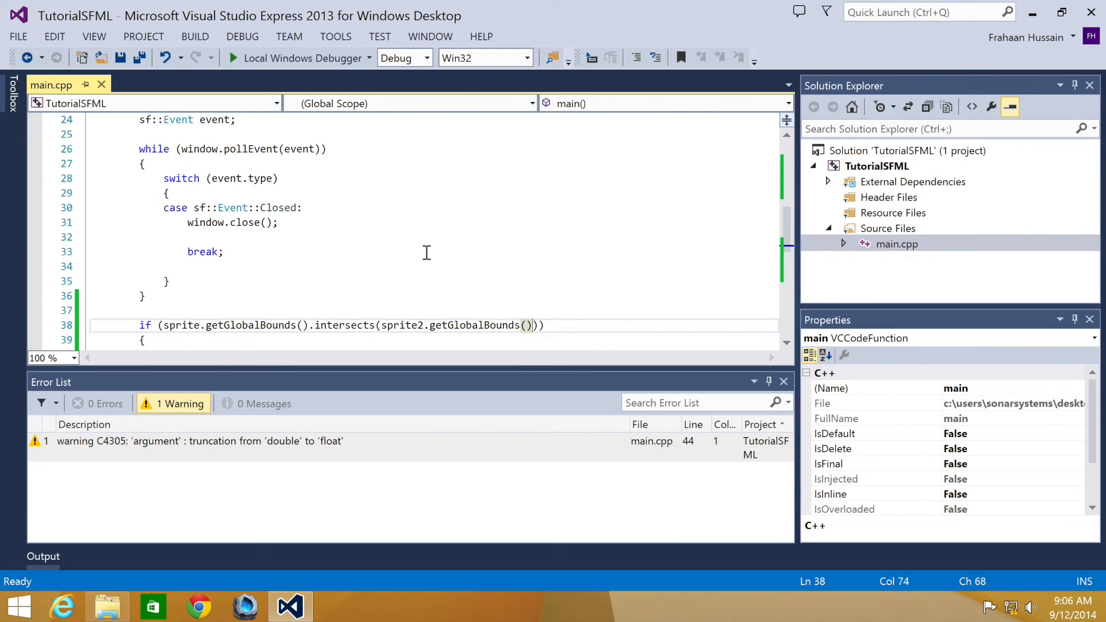
Step: Change sprite2's setPosition to sf::Vector2f(300, 400) and run again
{"action": "scroll", "scroll_direction": "up", "scroll_amount": 3}
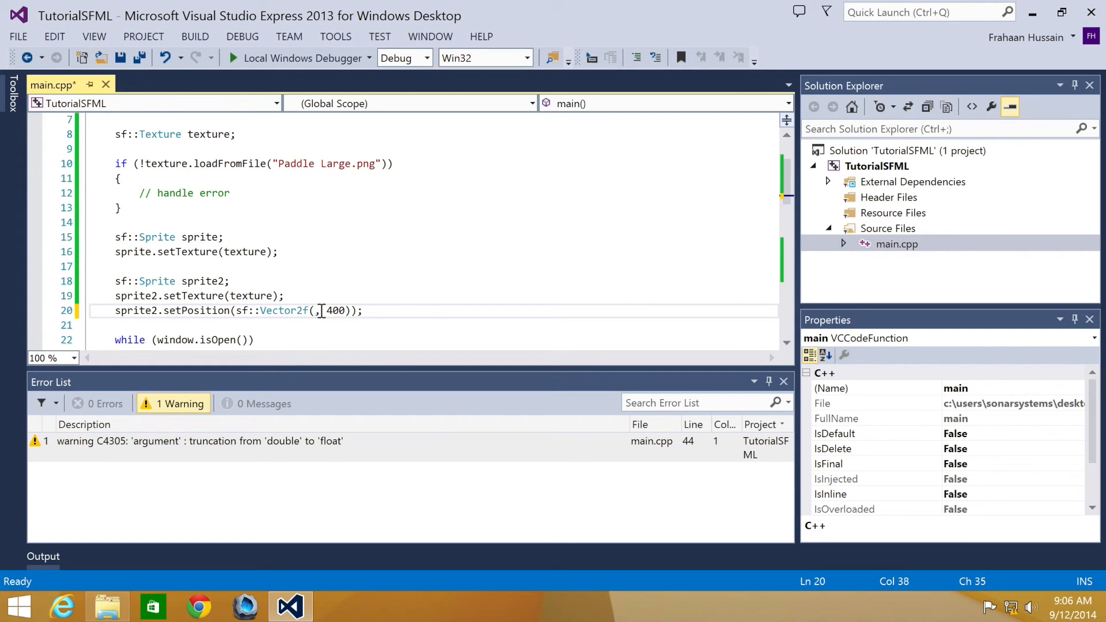
{"action": "type", "text": "300,"}
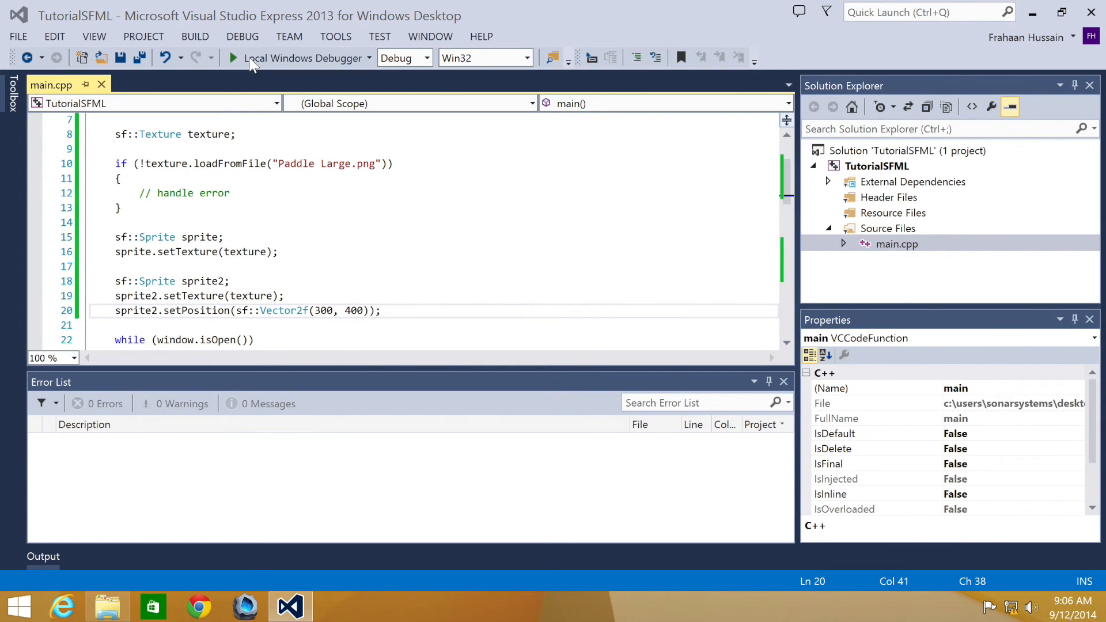
{"action": "left_click", "coordinate": [243, 58]}
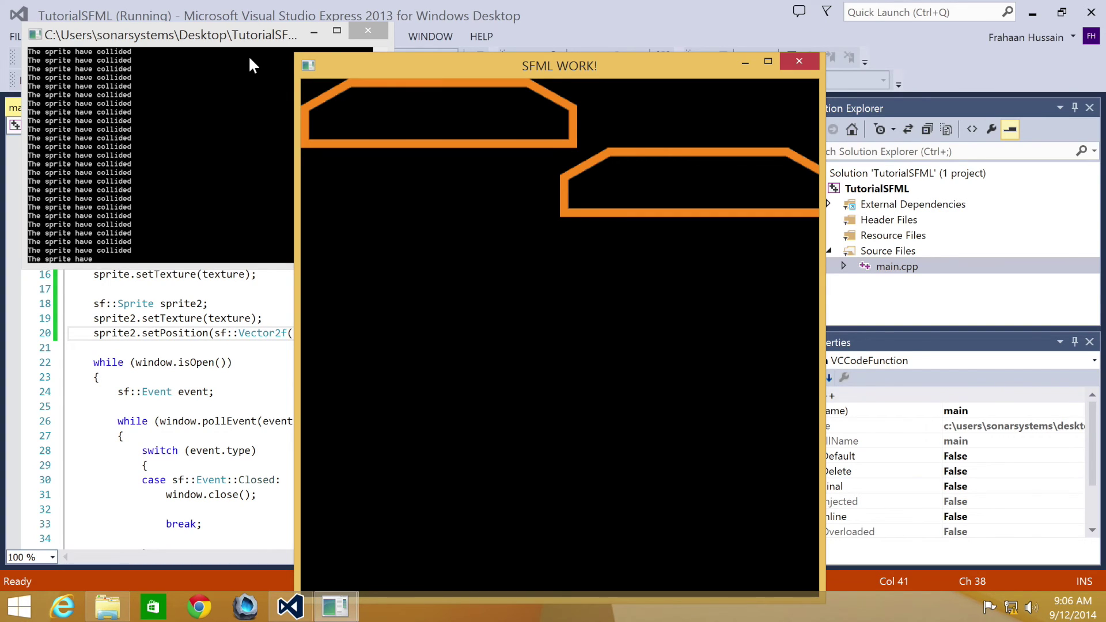
{"action": "mouse_move", "coordinate": [292, 99]}
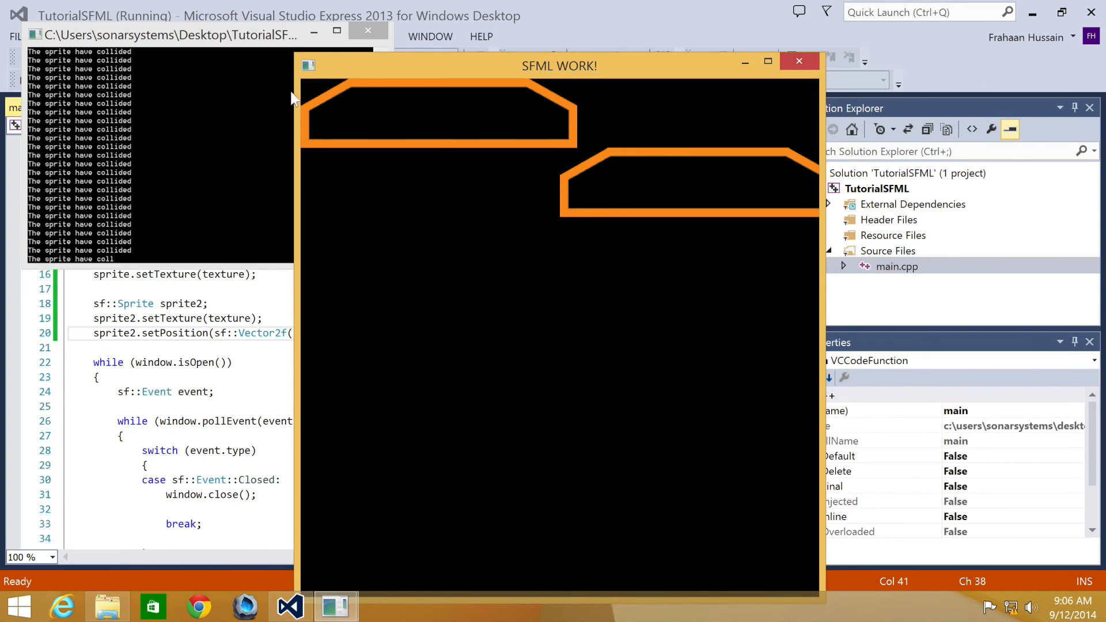
{"action": "mouse_move", "coordinate": [573, 200]}
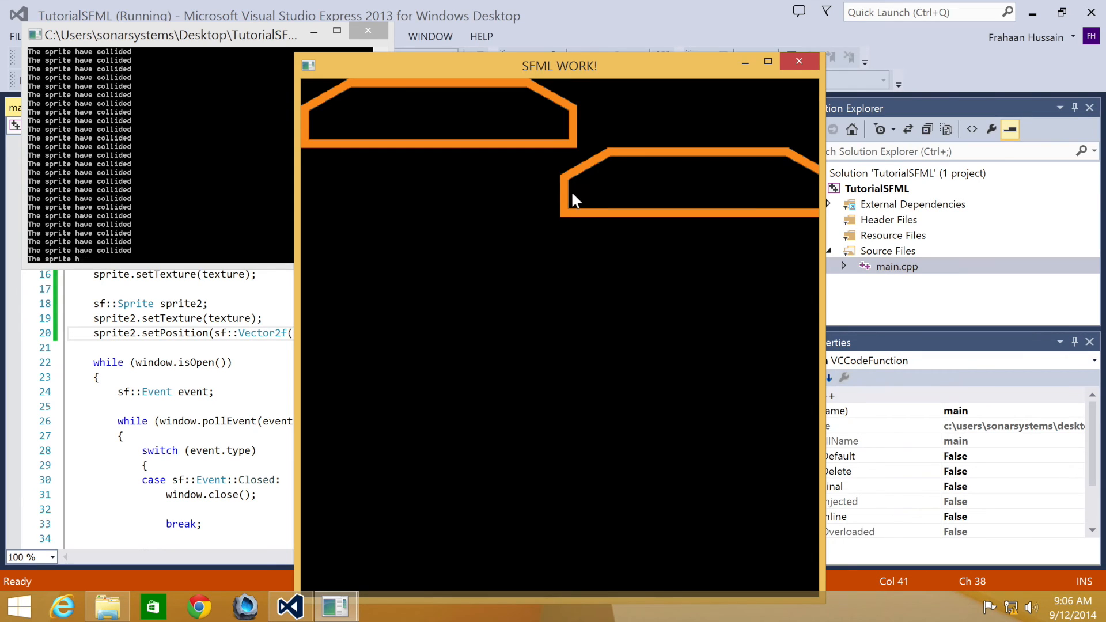
{"action": "mouse_move", "coordinate": [427, 429]}
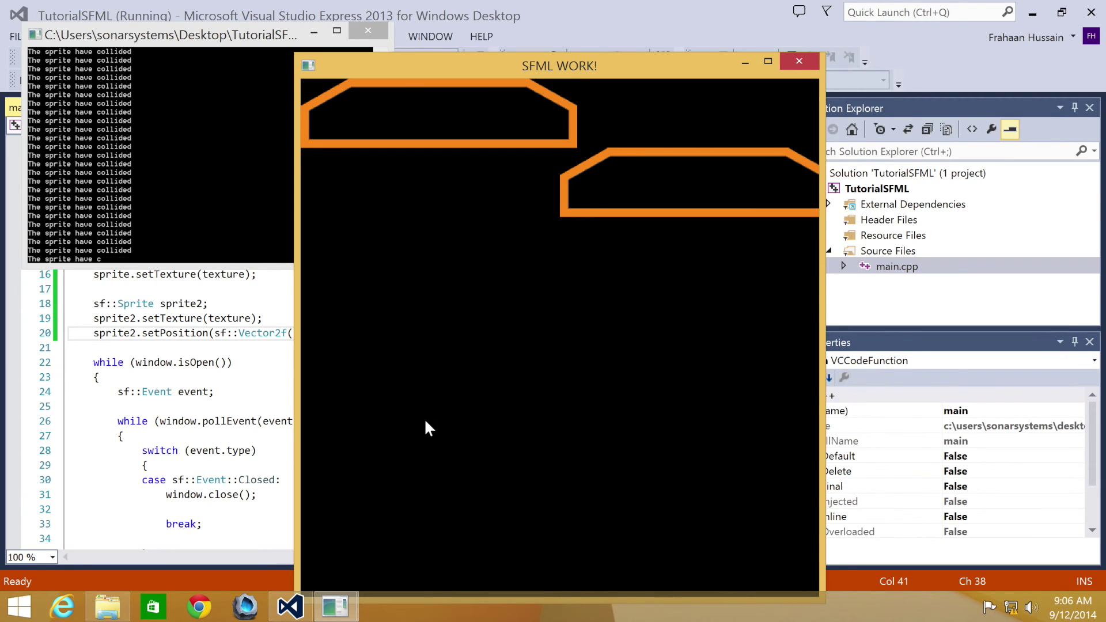
{"action": "mouse_move", "coordinate": [488, 403]}
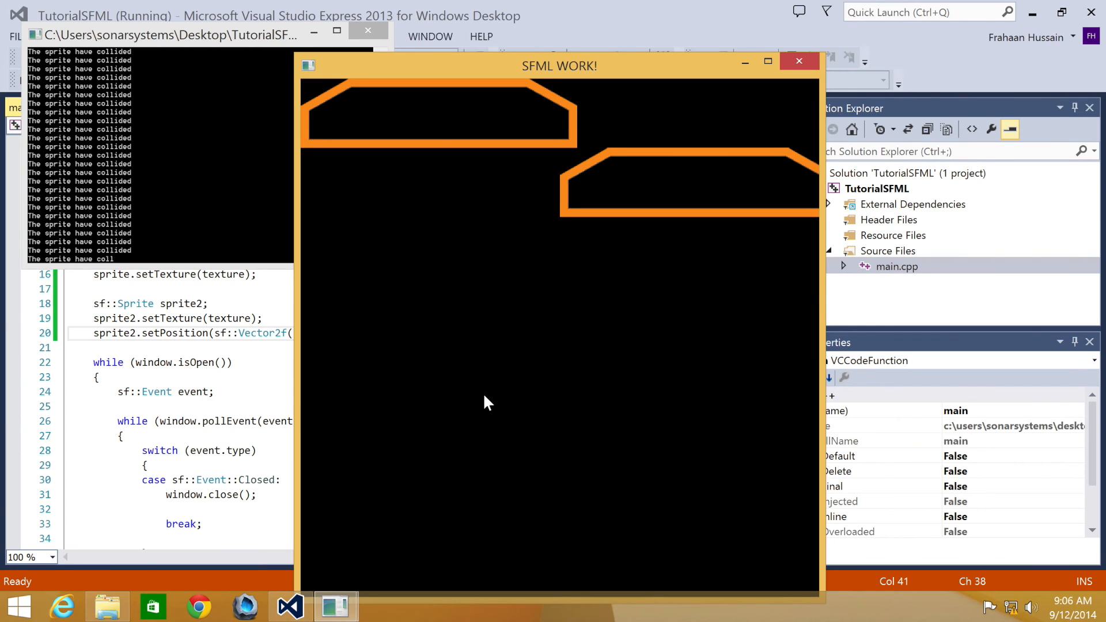
{"action": "mouse_move", "coordinate": [611, 312]}
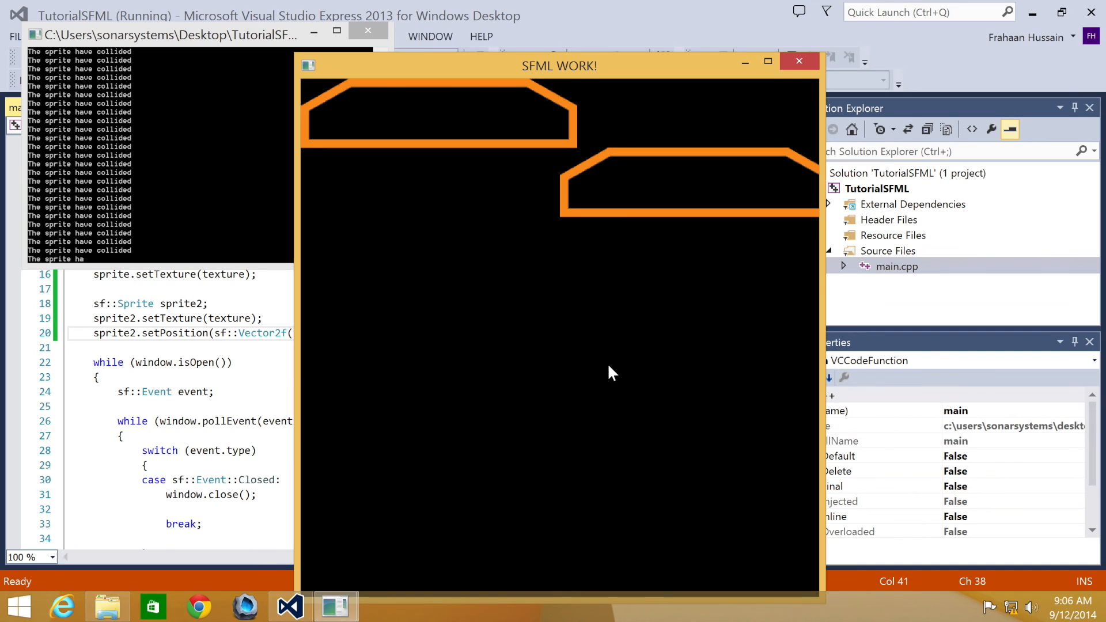
{"action": "mouse_move", "coordinate": [507, 347]}
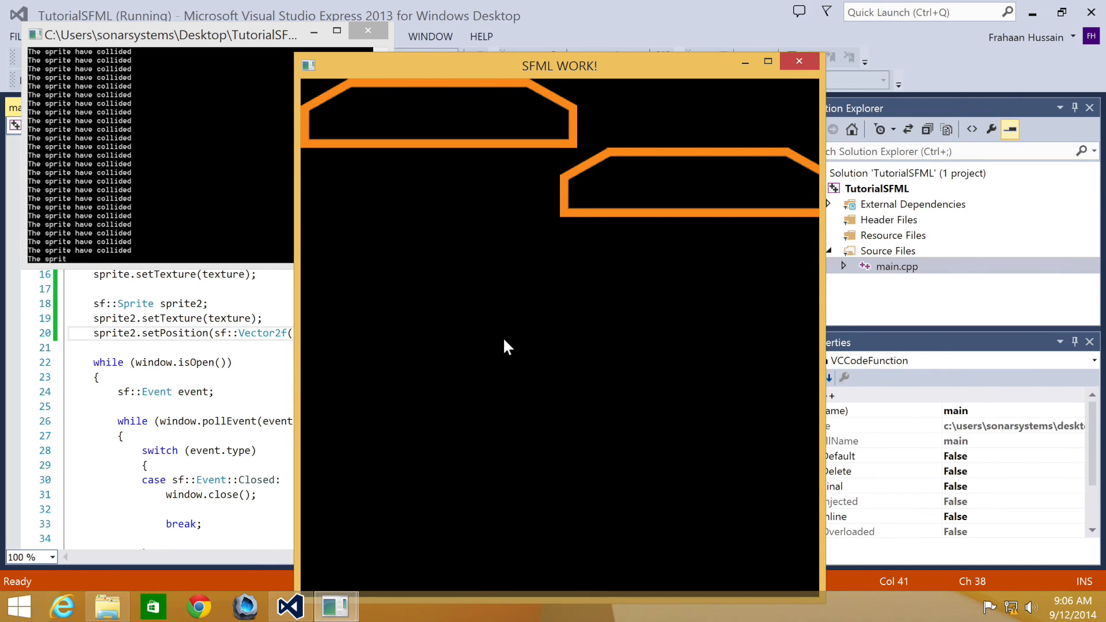
{"action": "mouse_move", "coordinate": [485, 354]}
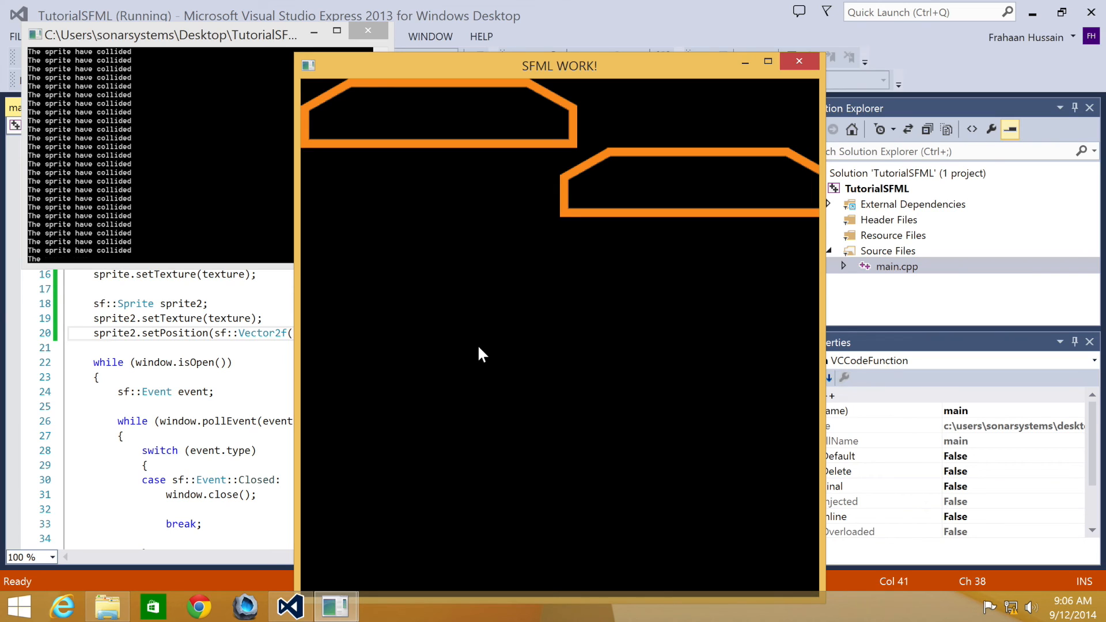
{"action": "mouse_move", "coordinate": [797, 176]}
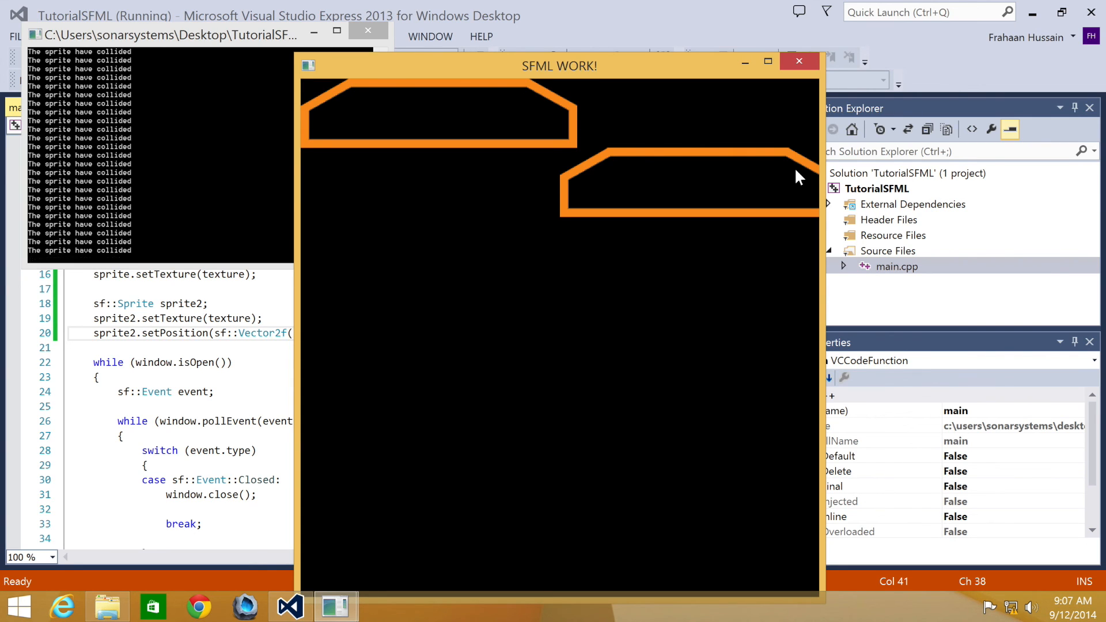
{"action": "mouse_move", "coordinate": [812, 39]}
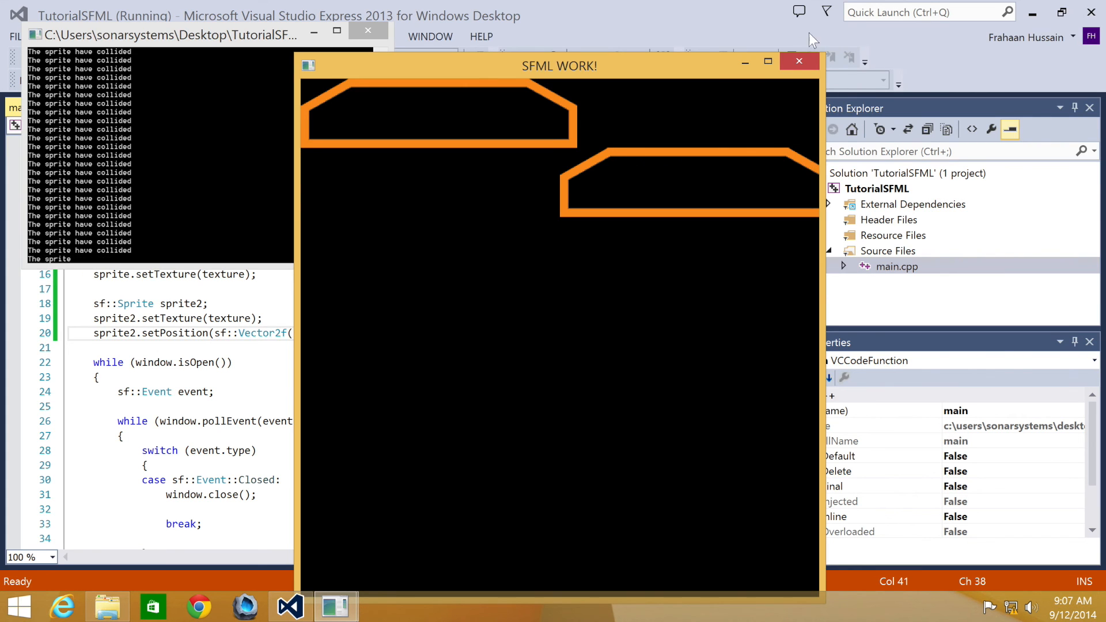
Step: Close the SFML WORK! window after the rising paddle halts on contact with the first
{"action": "left_click", "coordinate": [800, 61]}
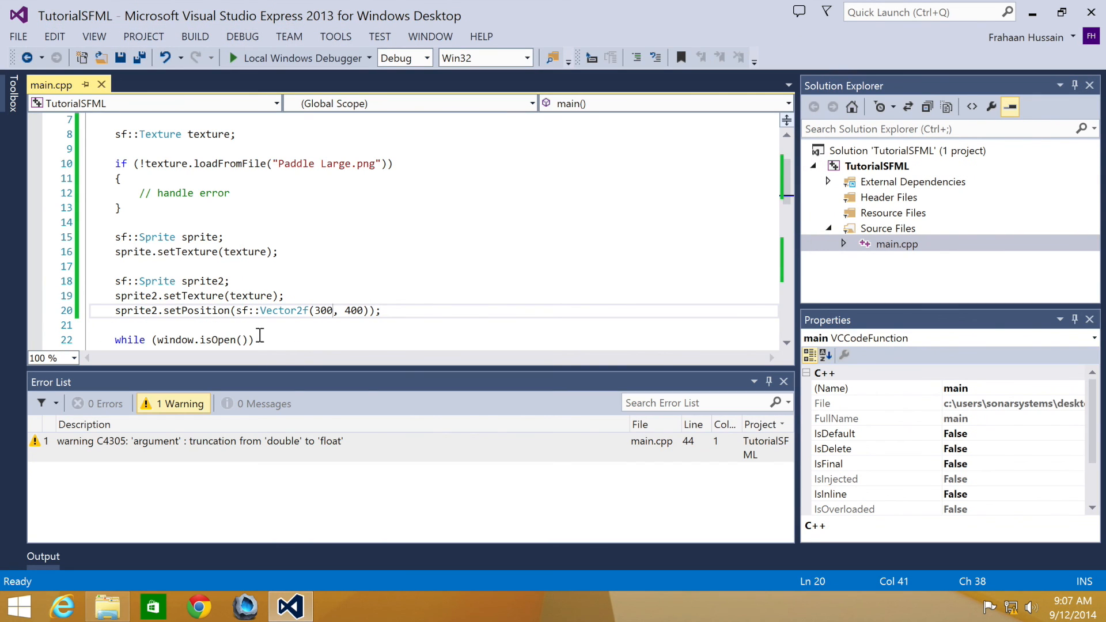